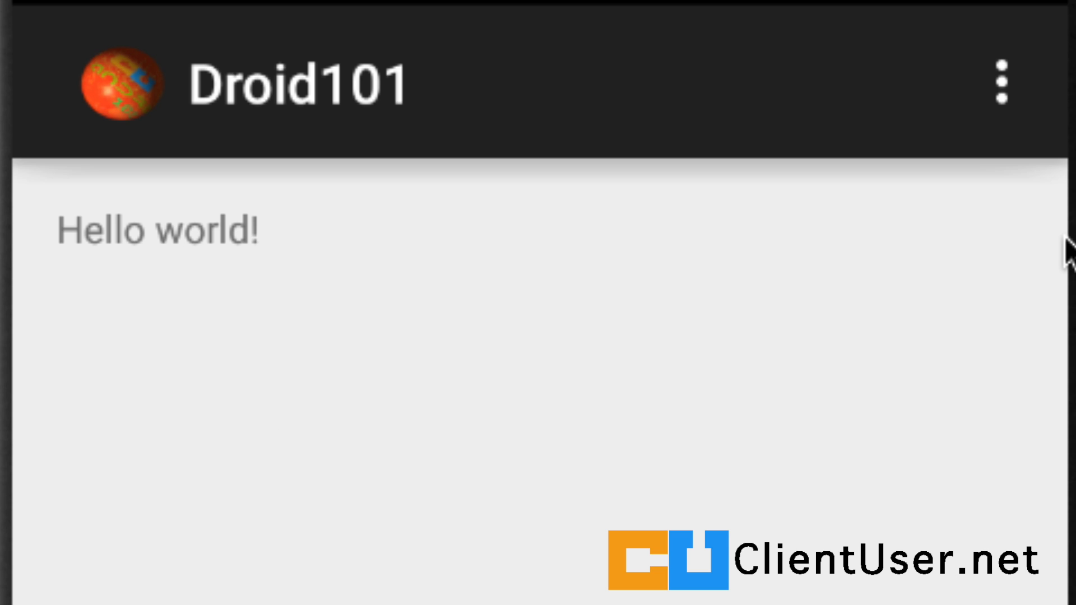
{"action": "mouse_move", "coordinate": [1009, 97]}
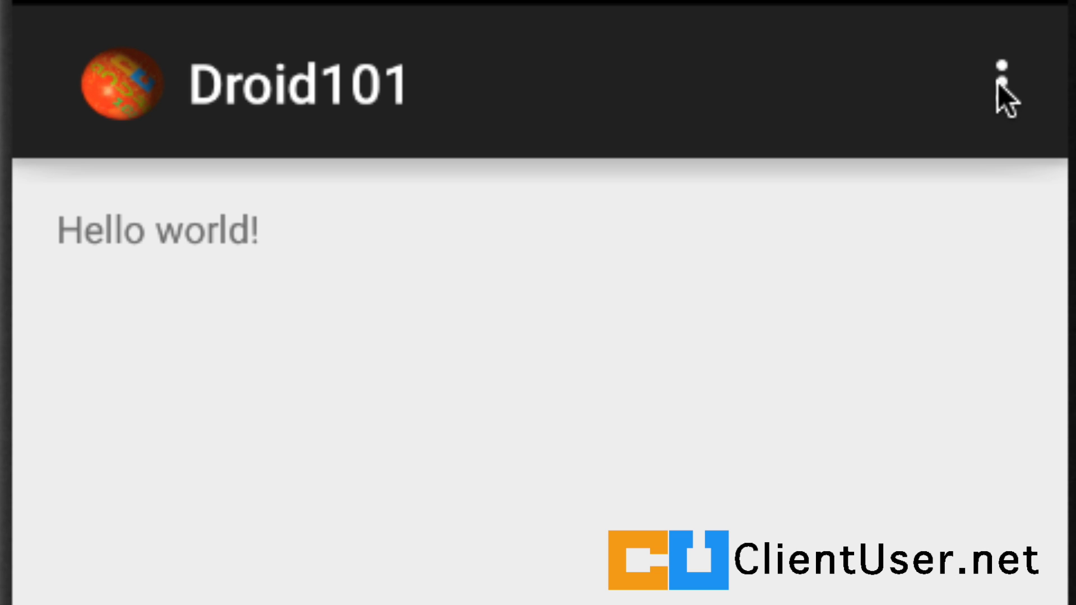
Reveal the Droid101 overflow menu showing only Settings and About
{"action": "left_click", "coordinate": [1004, 86]}
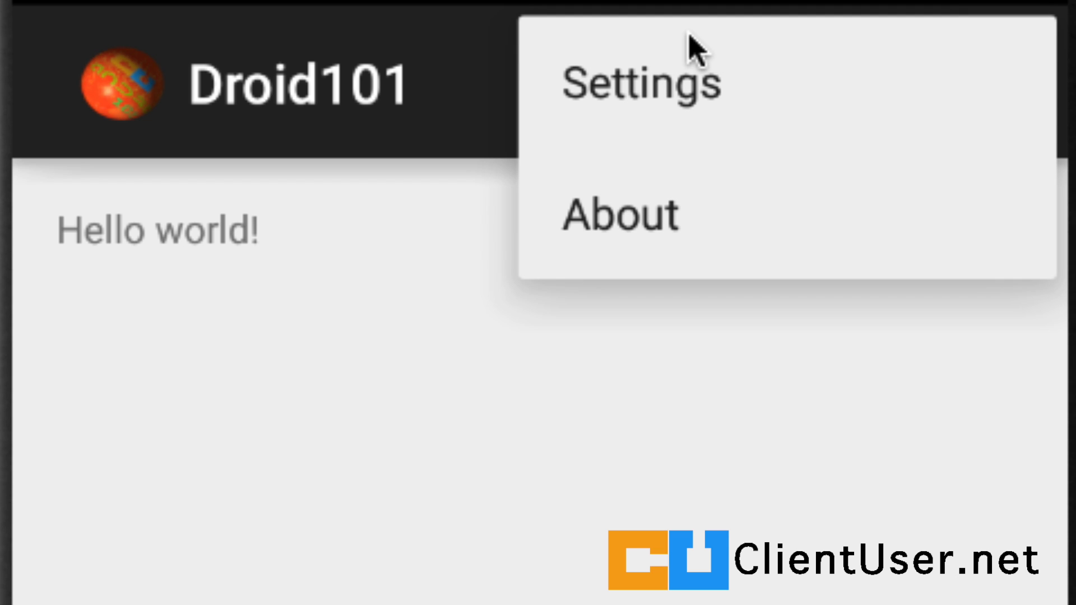
{"action": "mouse_move", "coordinate": [654, 82]}
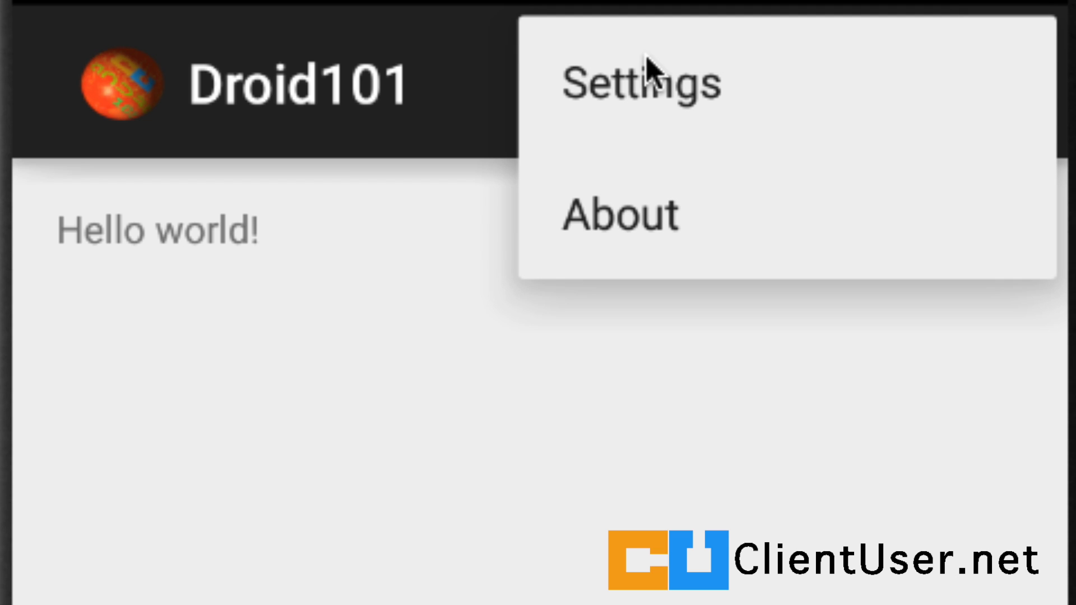
{"action": "mouse_move", "coordinate": [683, 234]}
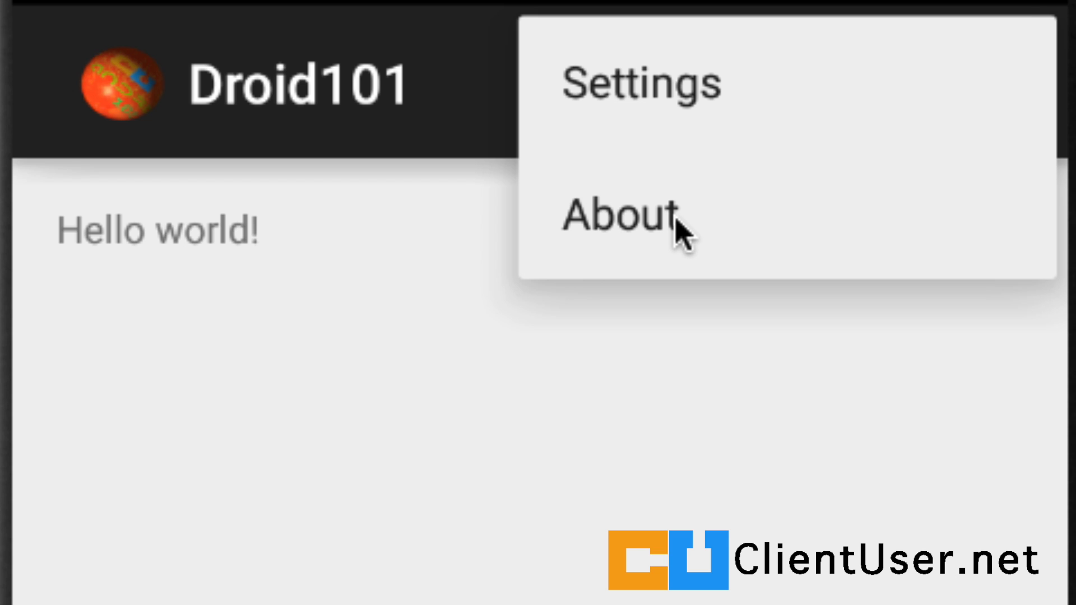
{"action": "mouse_move", "coordinate": [735, 220]}
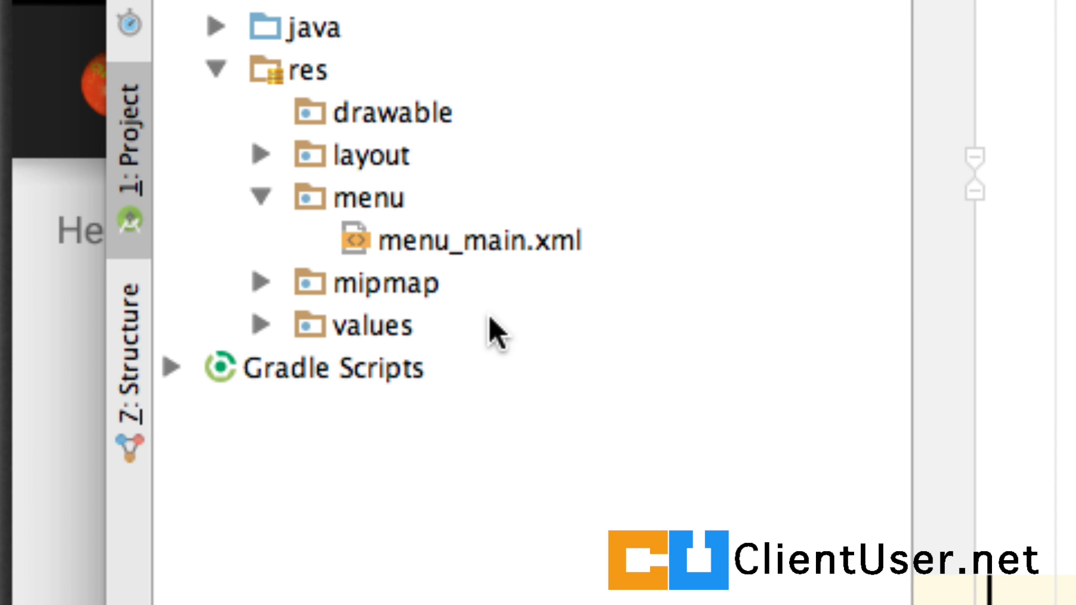
Bring up res/menu/menu_main.xml and duplicate the About menu item
{"action": "left_click", "coordinate": [261, 197]}
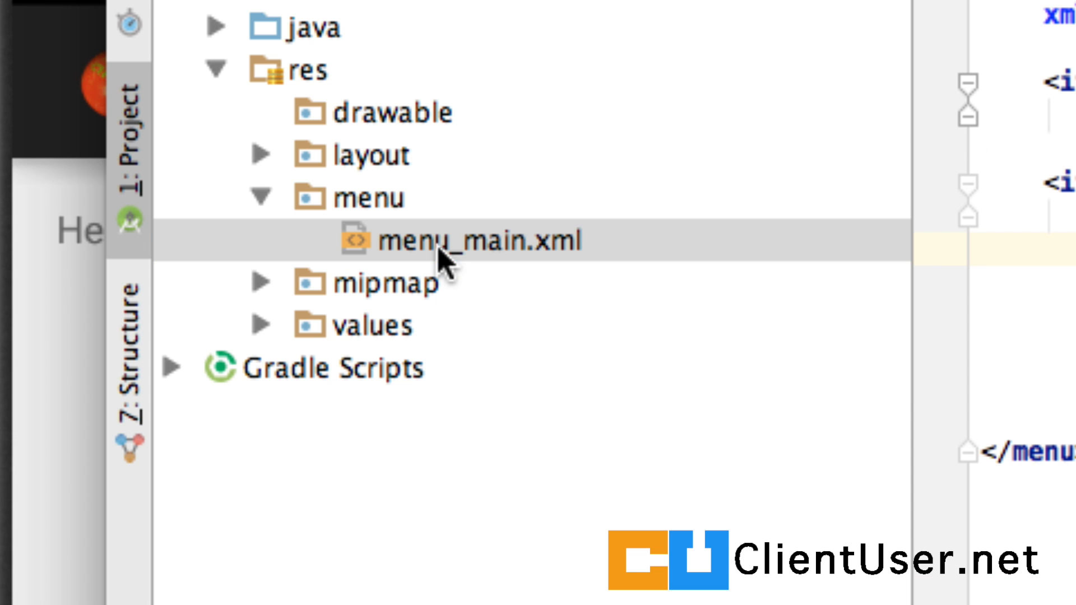
{"action": "double_click", "coordinate": [469, 241]}
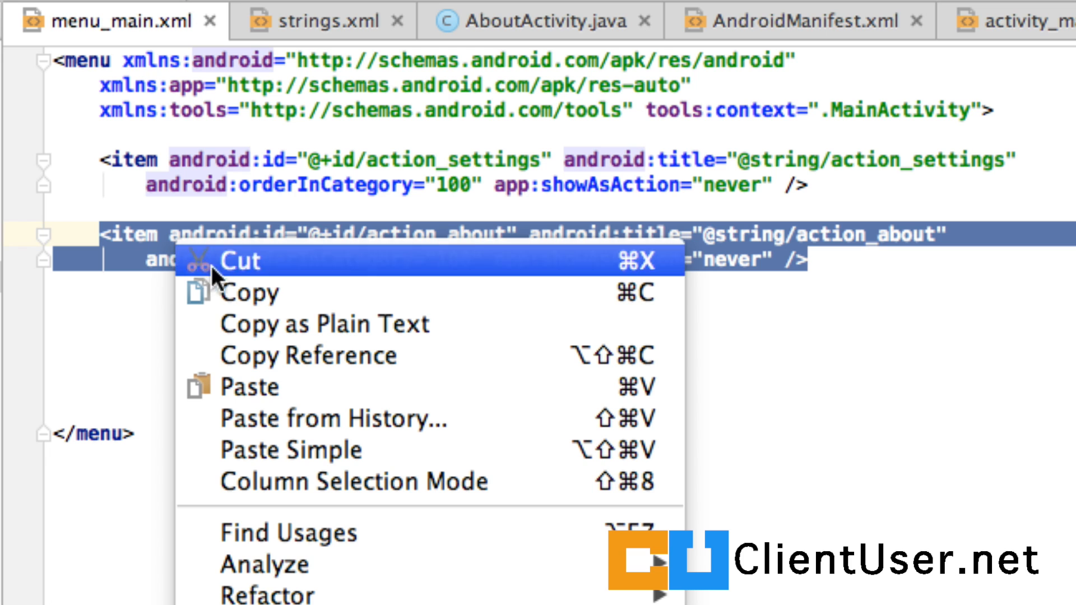
{"action": "left_click", "coordinate": [243, 263]}
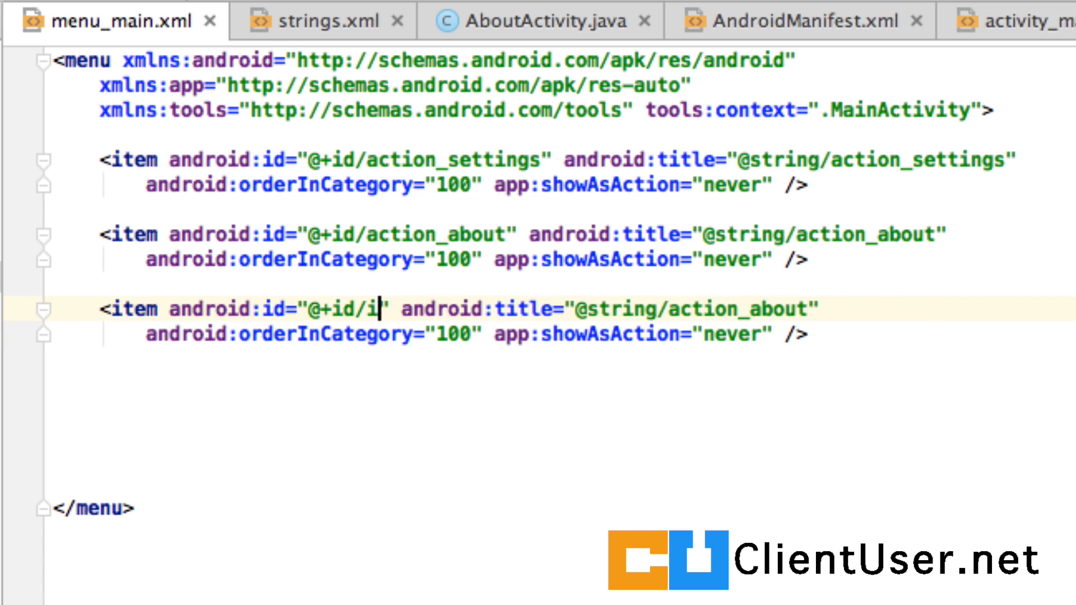
{"action": "type", "text": "mplicit"}
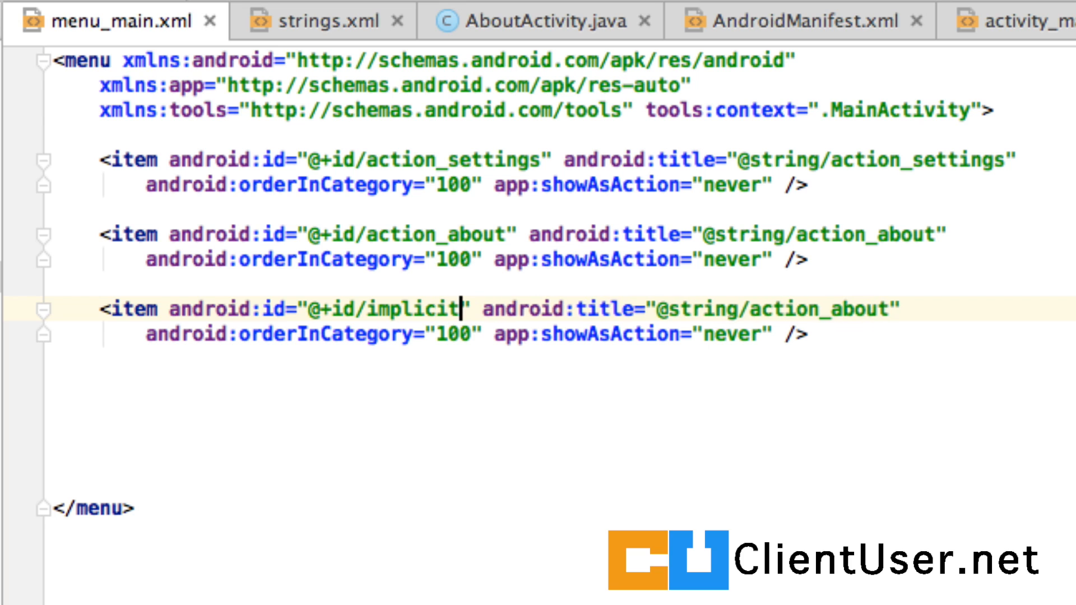
{"action": "type", "text": "_share"}
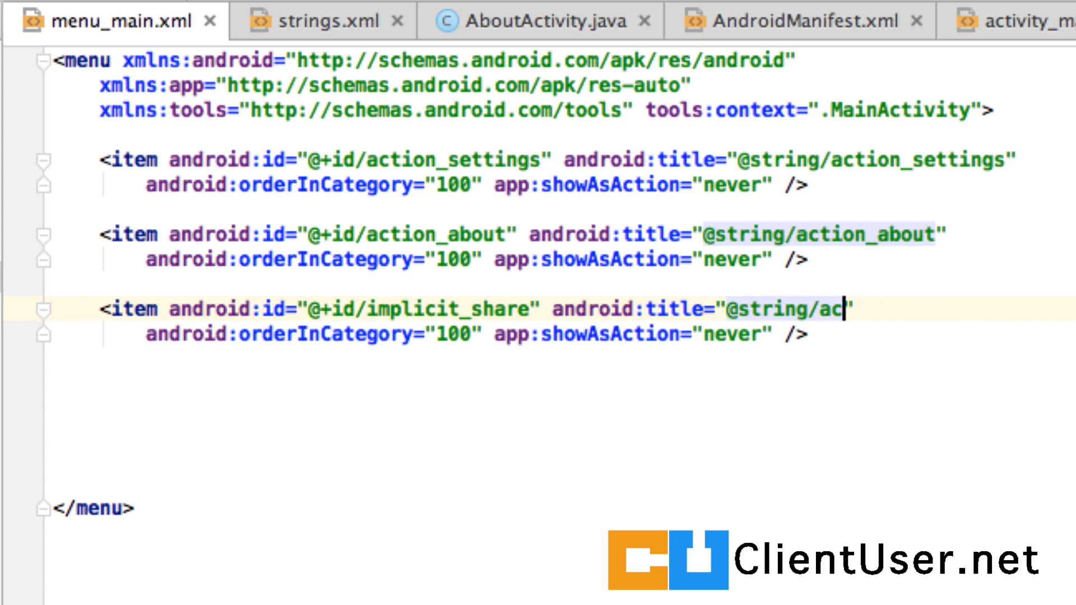
{"action": "key", "text": "Backspace"}
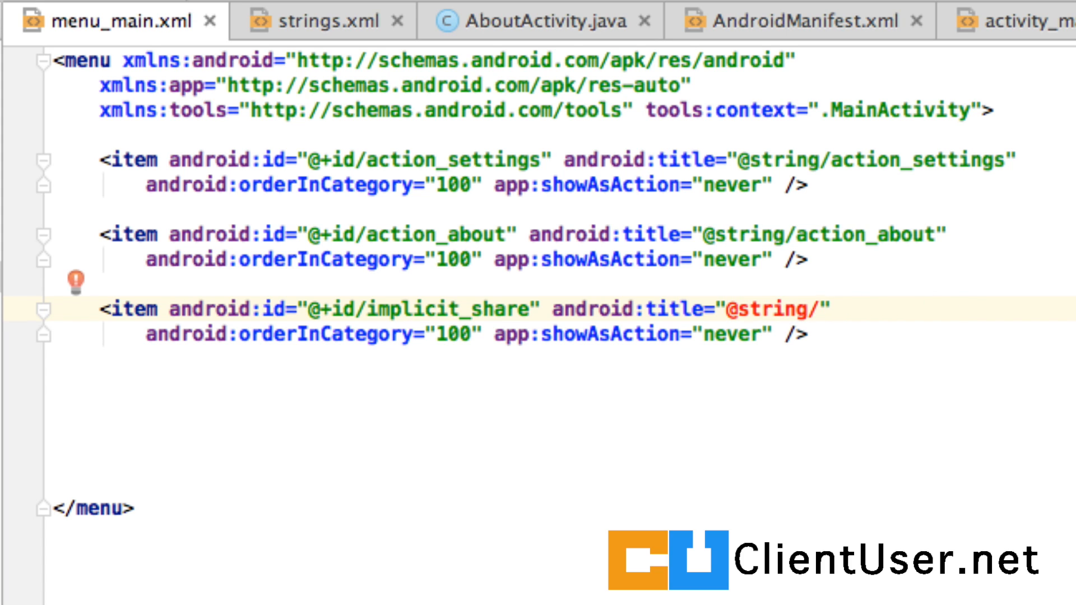
{"action": "type", "text": "implicit"}
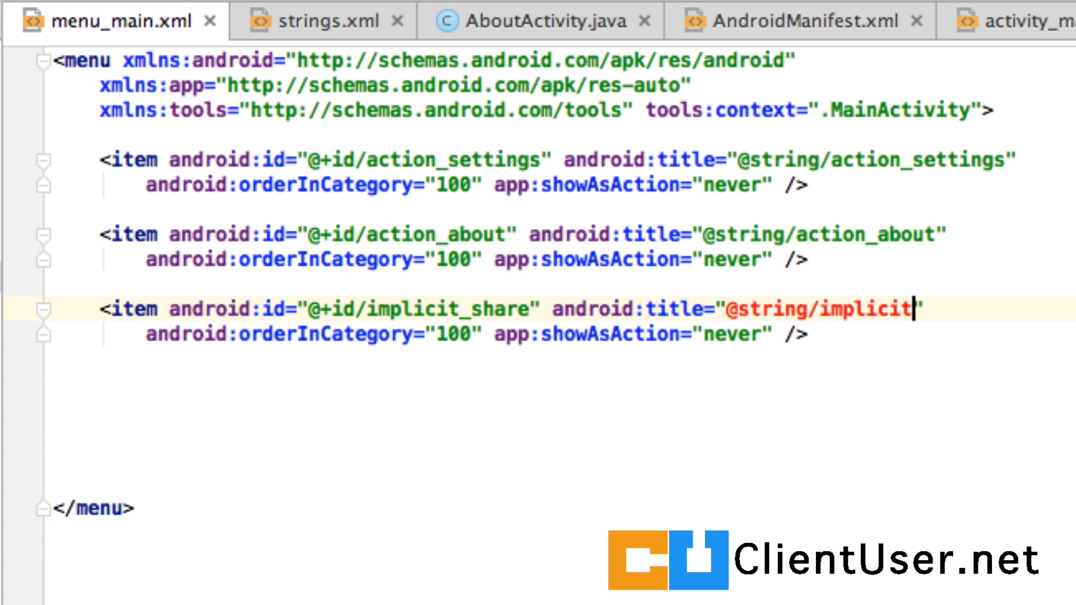
{"action": "type", "text": "_share"}
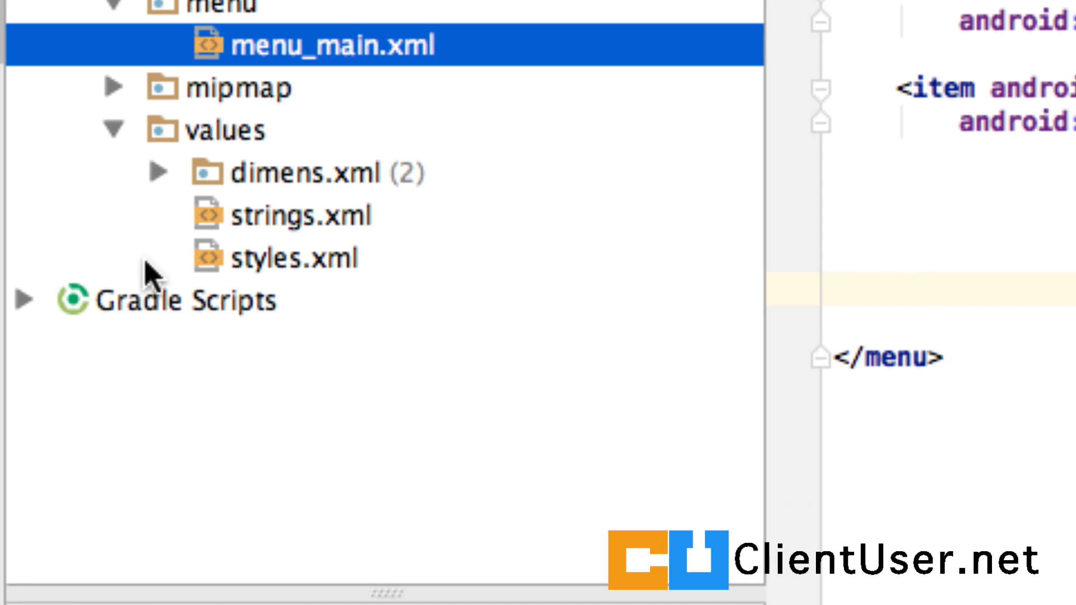
In strings.xml, duplicate action_about as a string named implicit_share with value Share
{"action": "left_click", "coordinate": [295, 216]}
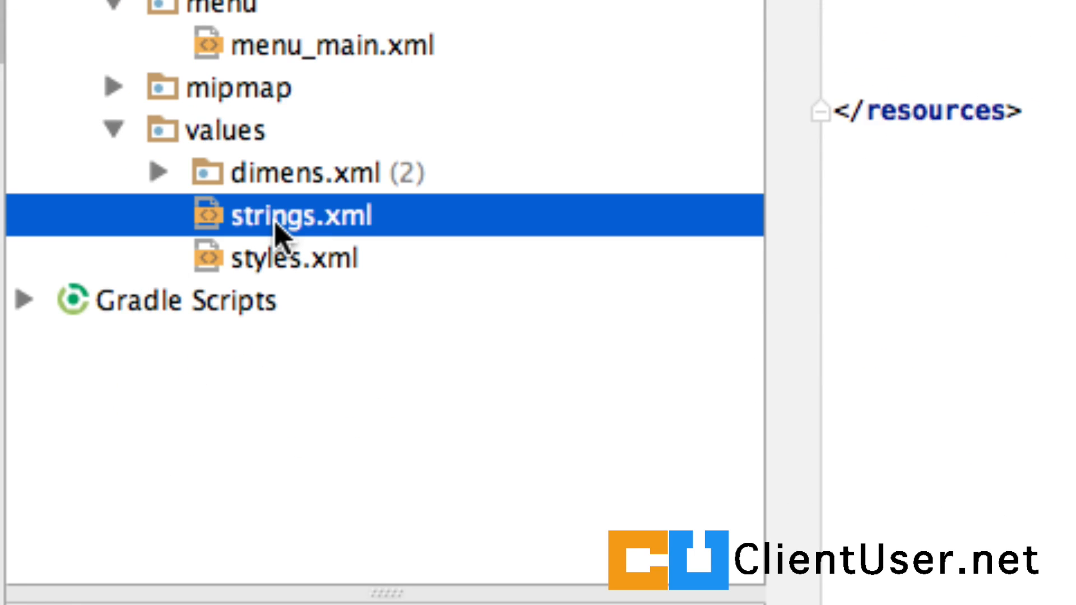
{"action": "double_click", "coordinate": [288, 215]}
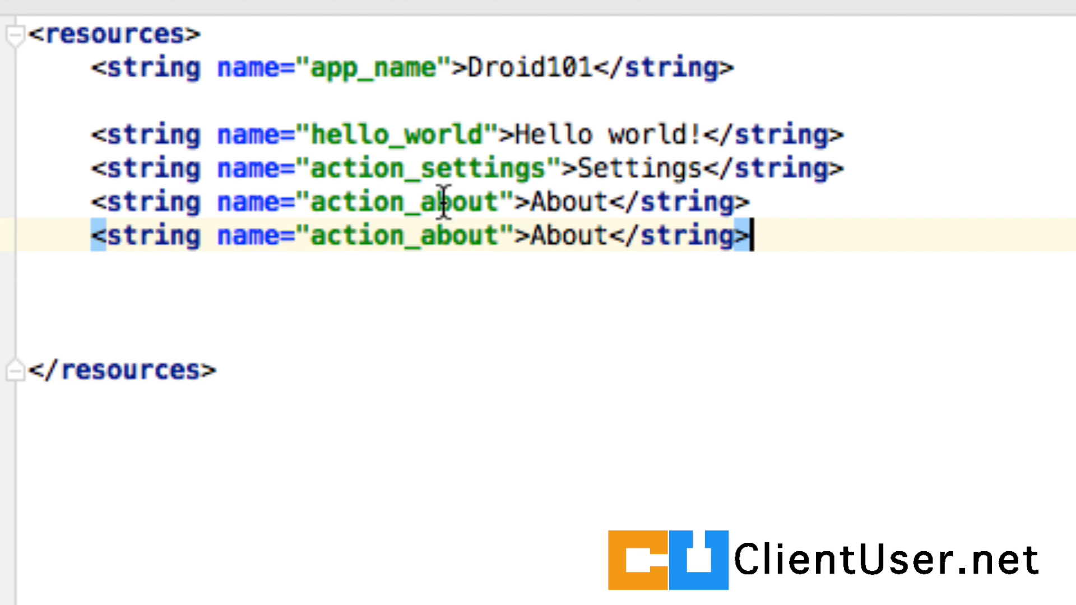
{"action": "key", "text": "backspace"}
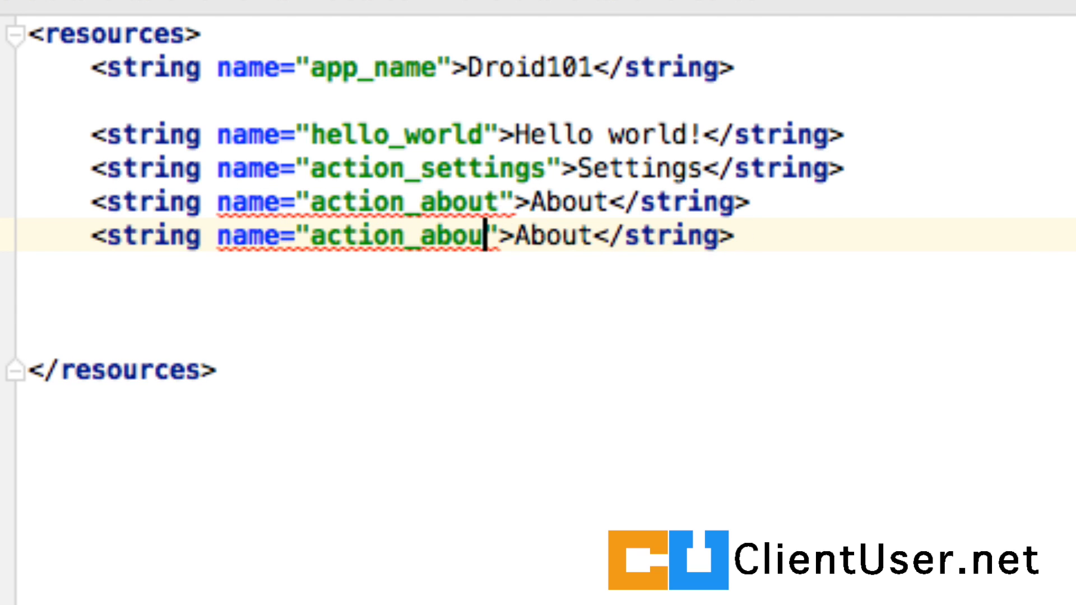
{"action": "key", "text": "BackSpace"}
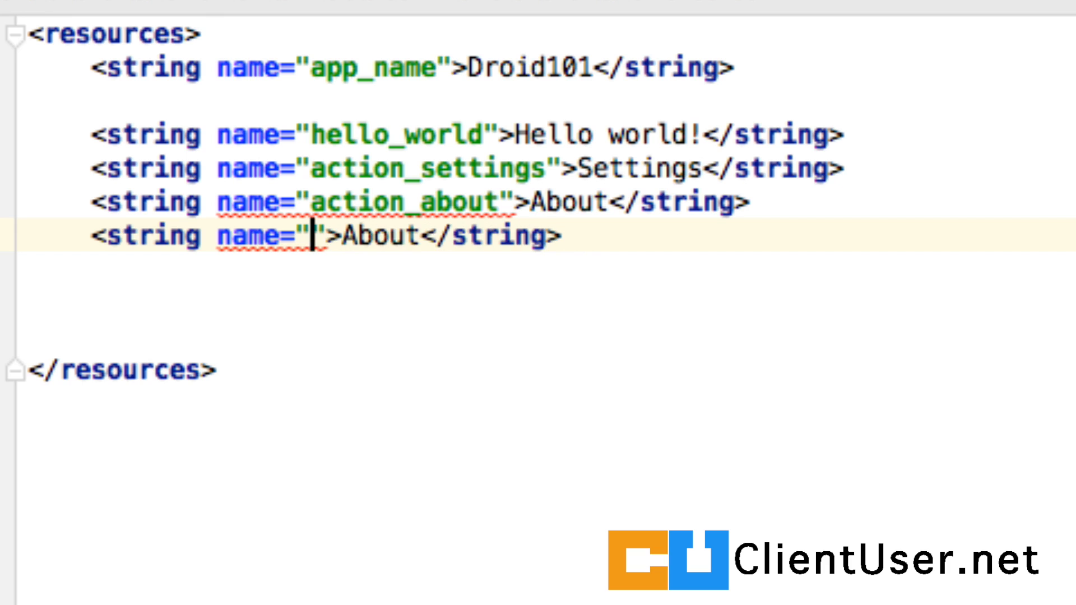
{"action": "type", "text": "implicit"}
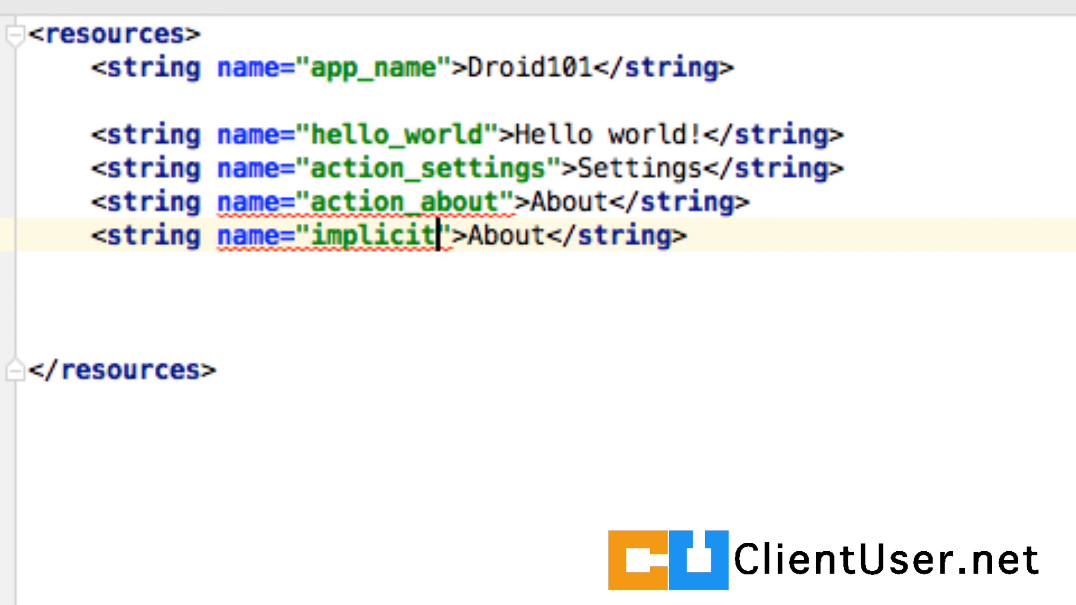
{"action": "type", "text": "_share"}
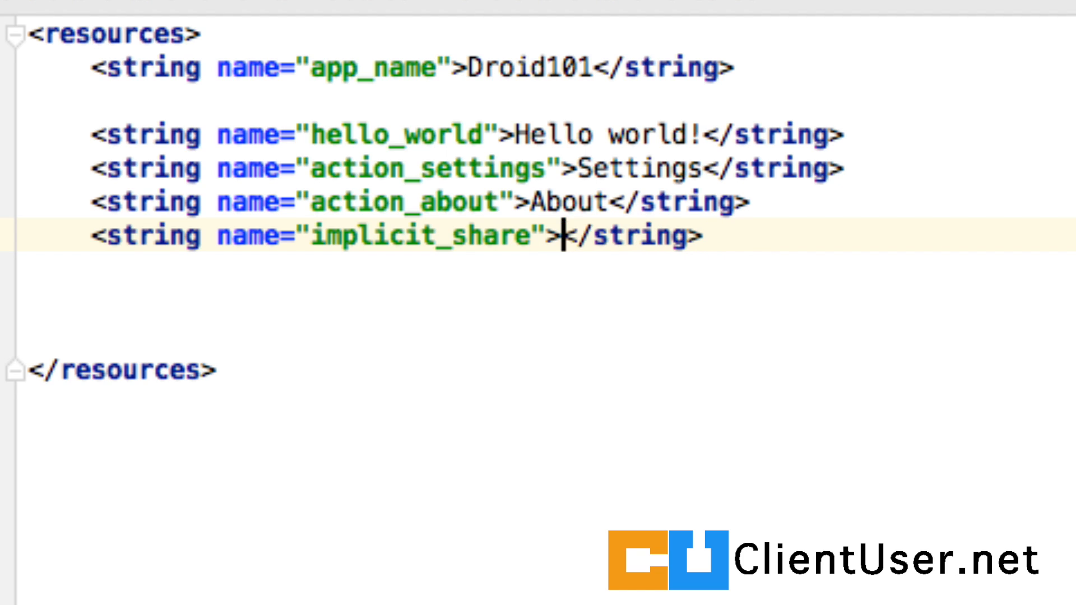
{"action": "type", "text": "Share"}
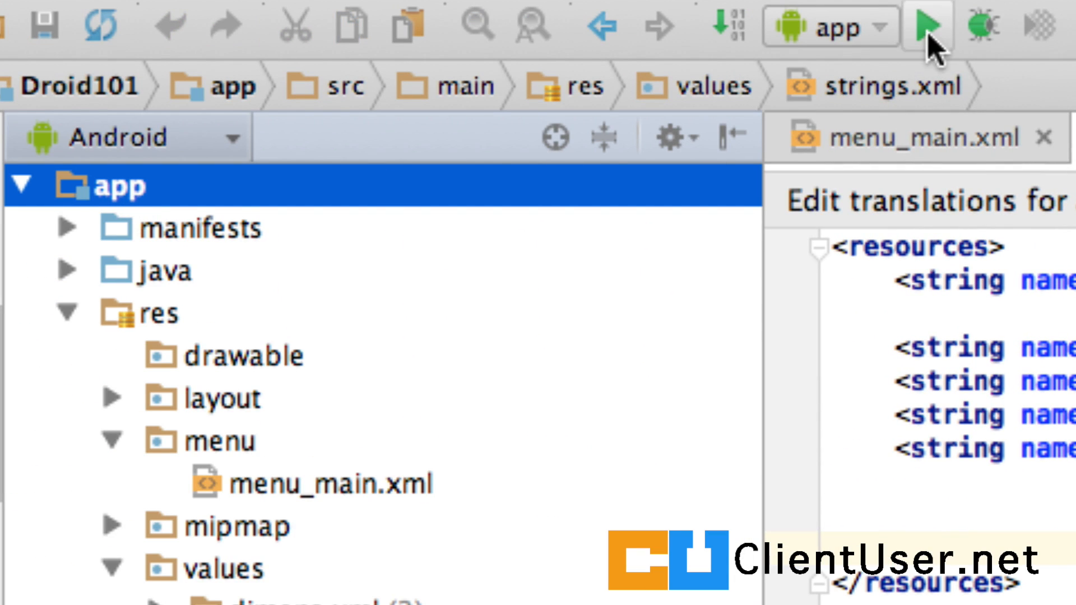
Run the rebuilt app and show its overflow menu now listing Settings, About and Share
{"action": "left_click", "coordinate": [927, 25]}
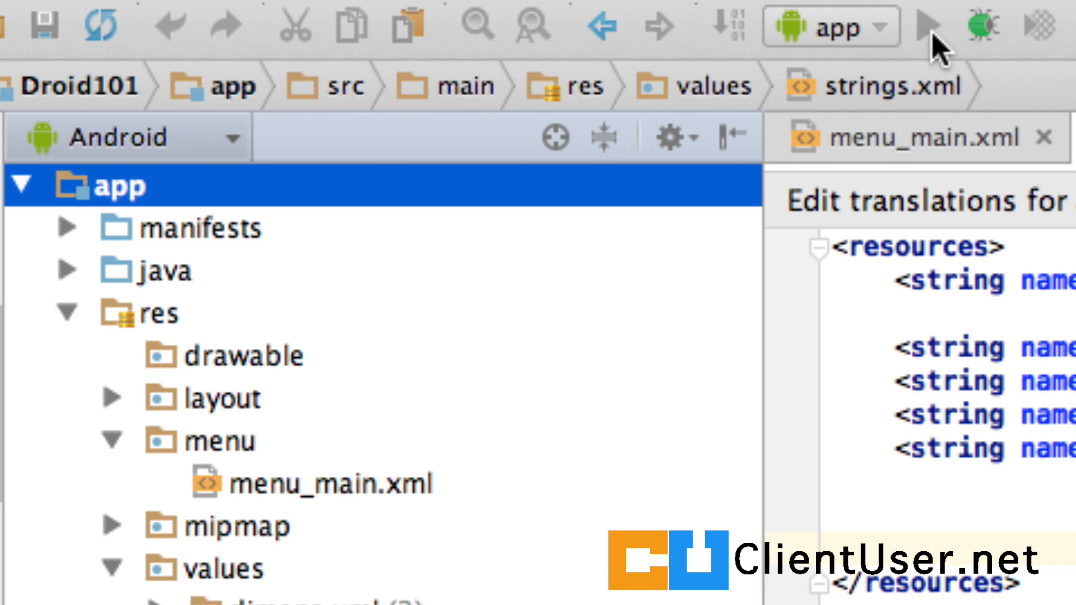
{"action": "left_click", "coordinate": [928, 26]}
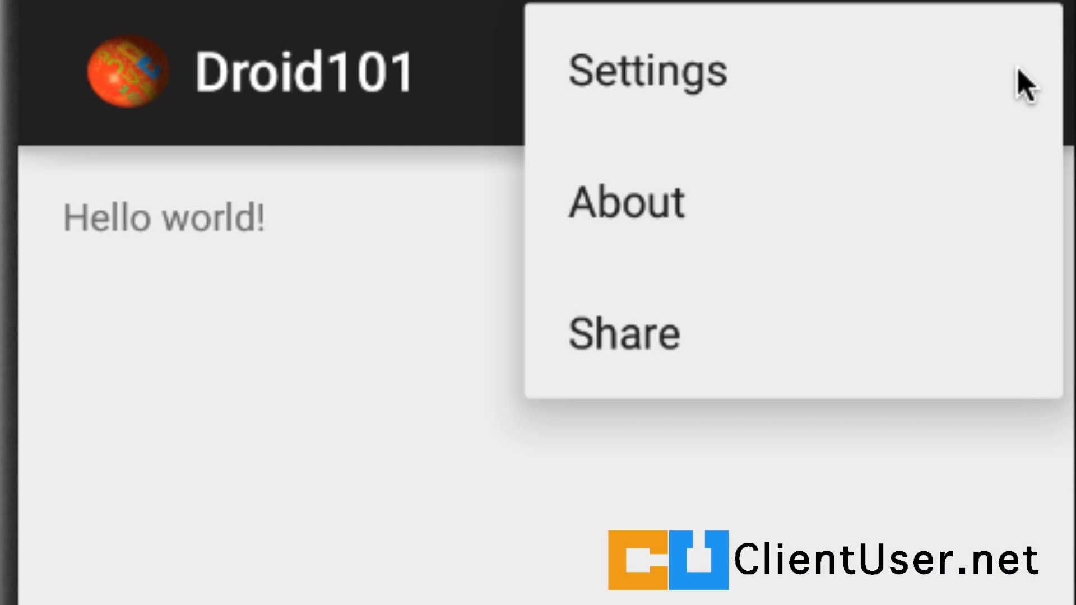
{"action": "mouse_move", "coordinate": [695, 371]}
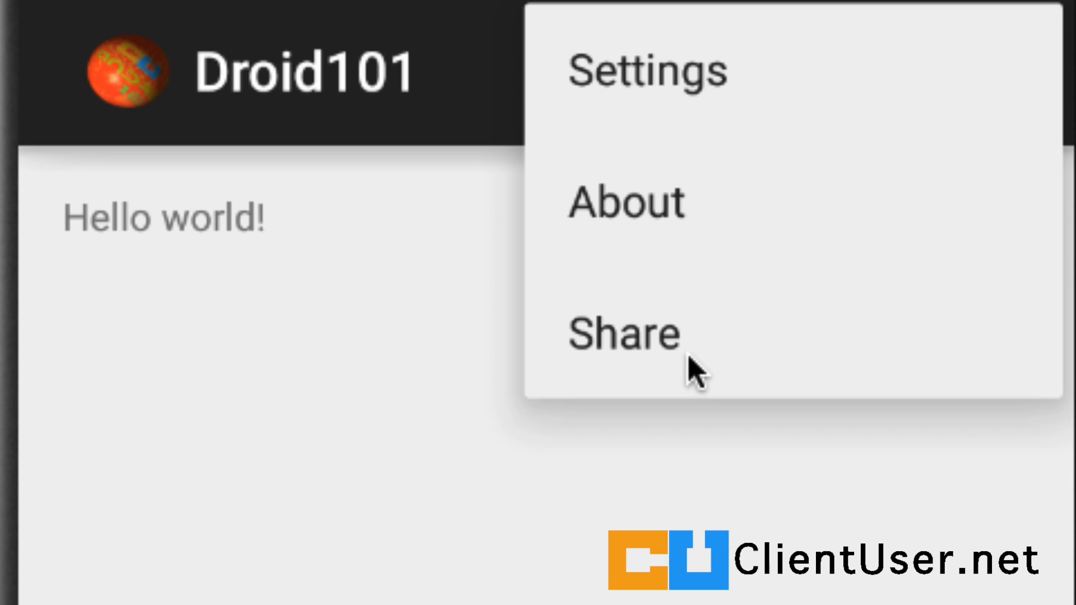
{"action": "mouse_move", "coordinate": [665, 342]}
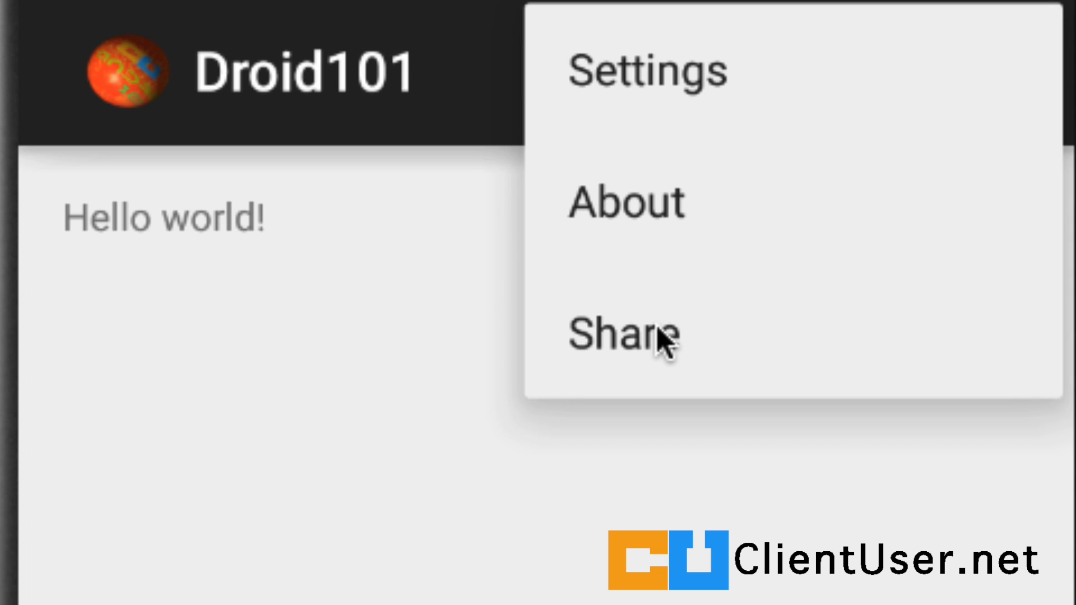
{"action": "mouse_move", "coordinate": [879, 404]}
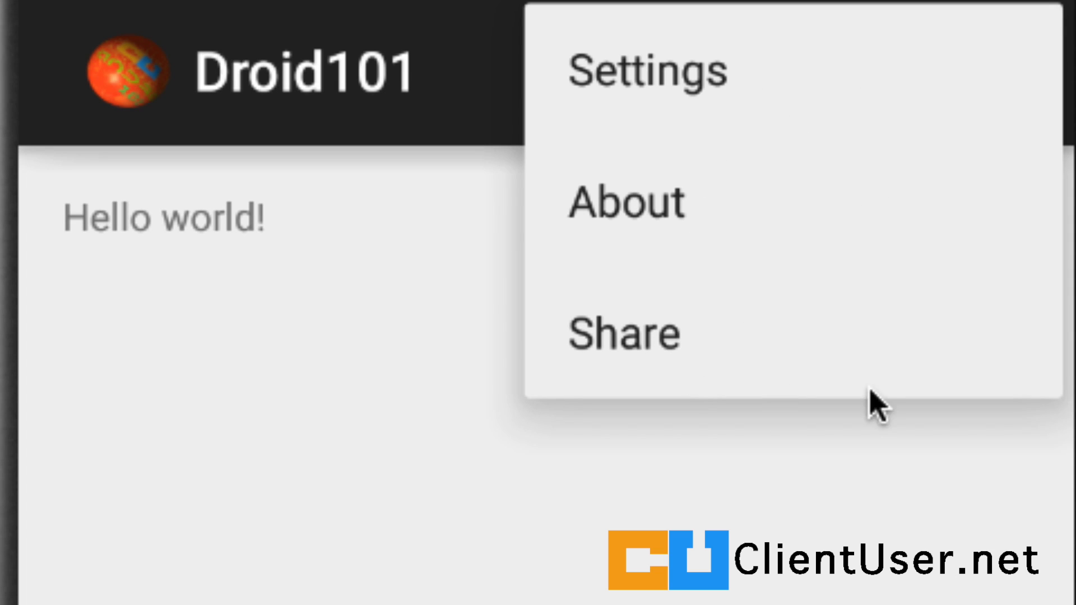
{"action": "mouse_move", "coordinate": [745, 142]}
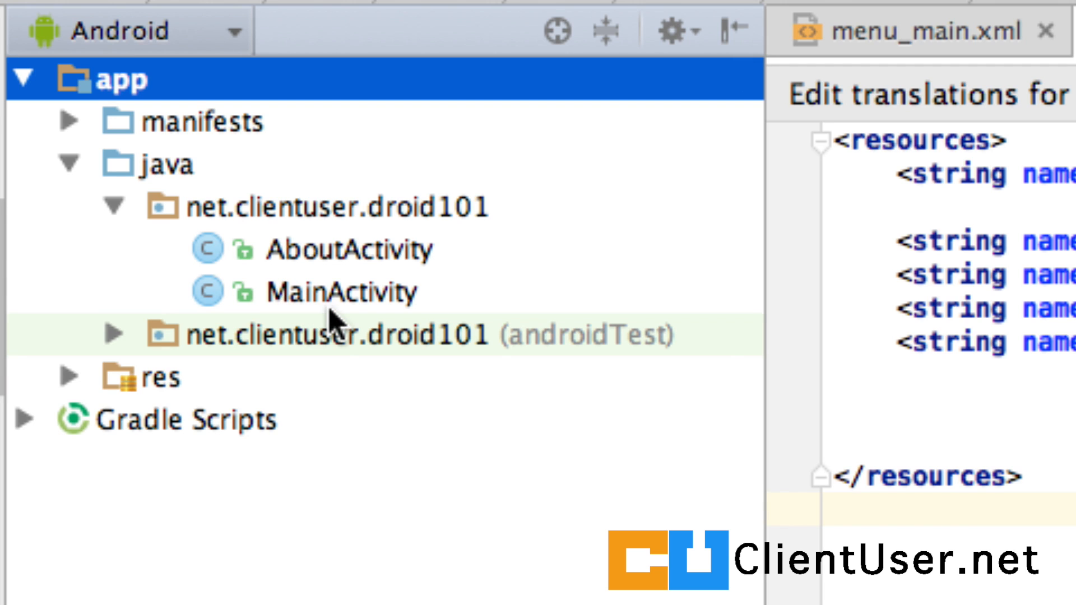
In MainActivity.java's onOptionsItemSelected, copy the action_about if block
{"action": "left_click", "coordinate": [341, 292]}
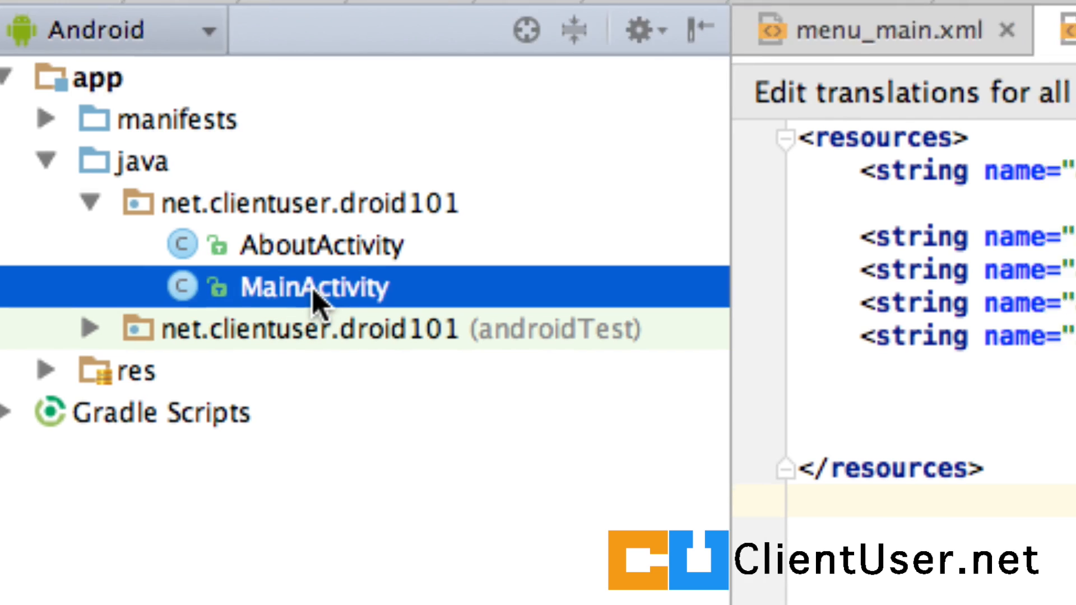
{"action": "double_click", "coordinate": [313, 286]}
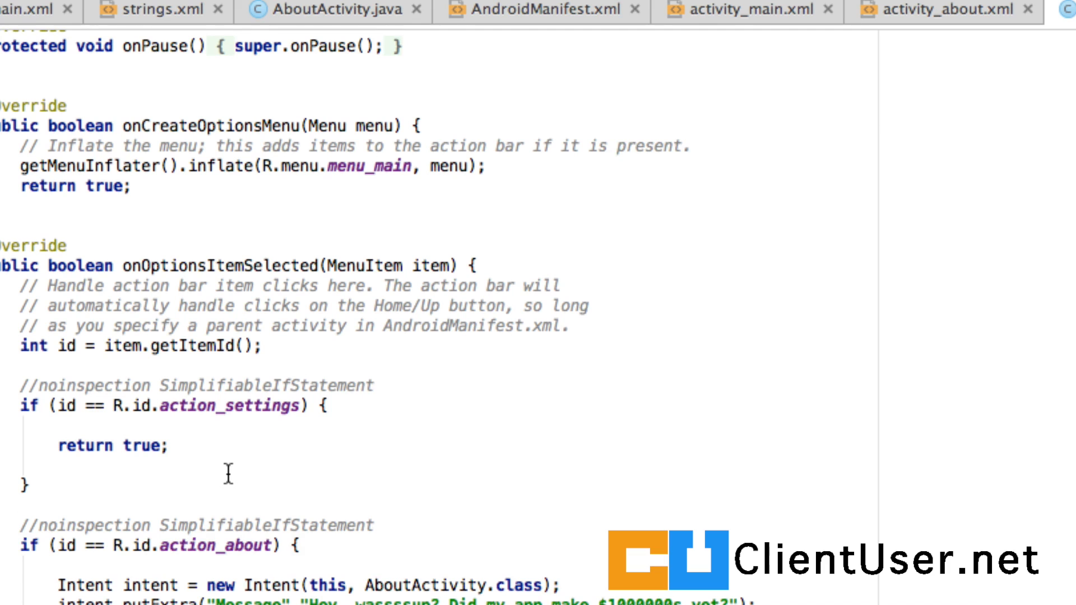
{"action": "scroll", "scroll_direction": "down", "scroll_amount": 3}
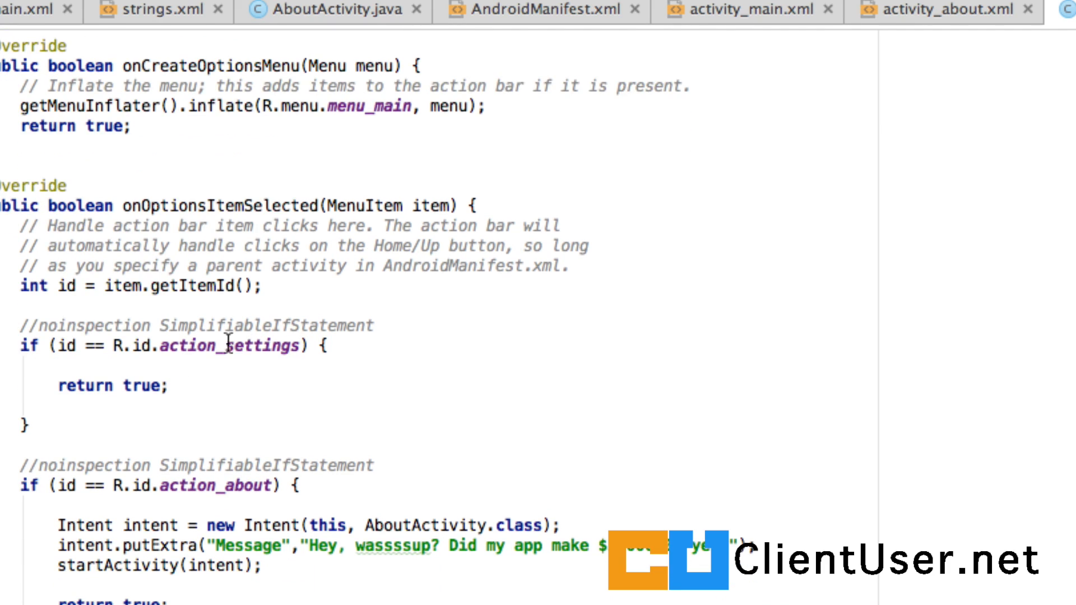
{"action": "scroll", "scroll_direction": "down", "scroll_amount": 3}
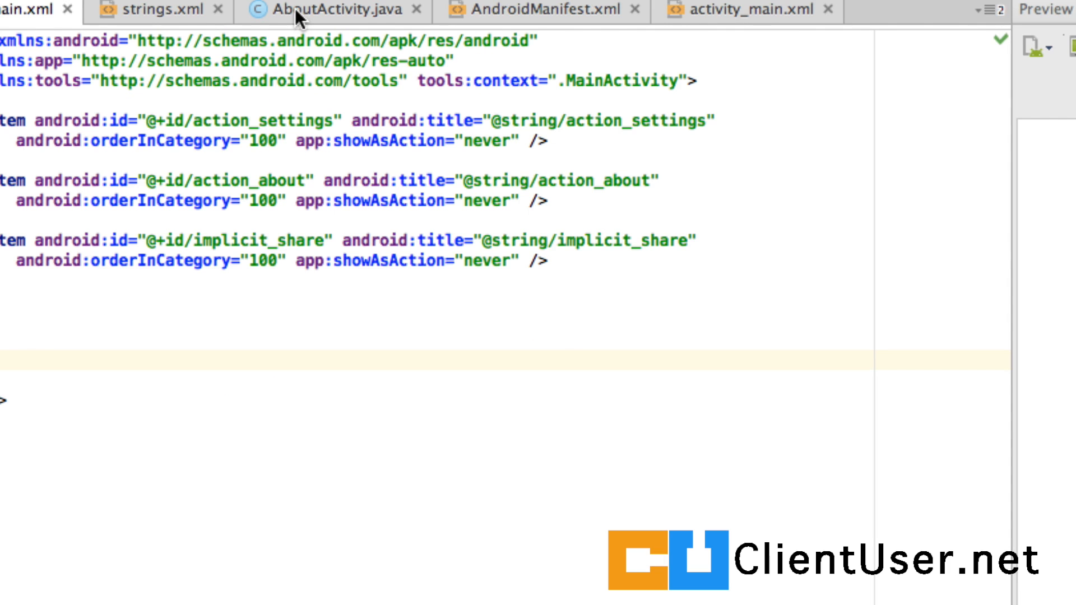
{"action": "left_click", "coordinate": [337, 10]}
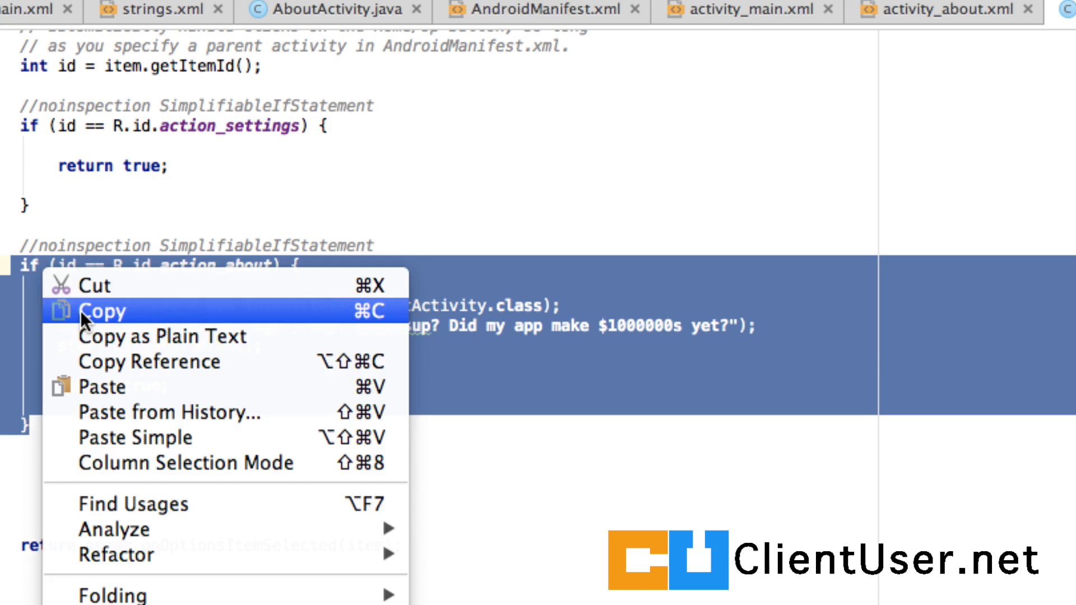
{"action": "left_click", "coordinate": [103, 311]}
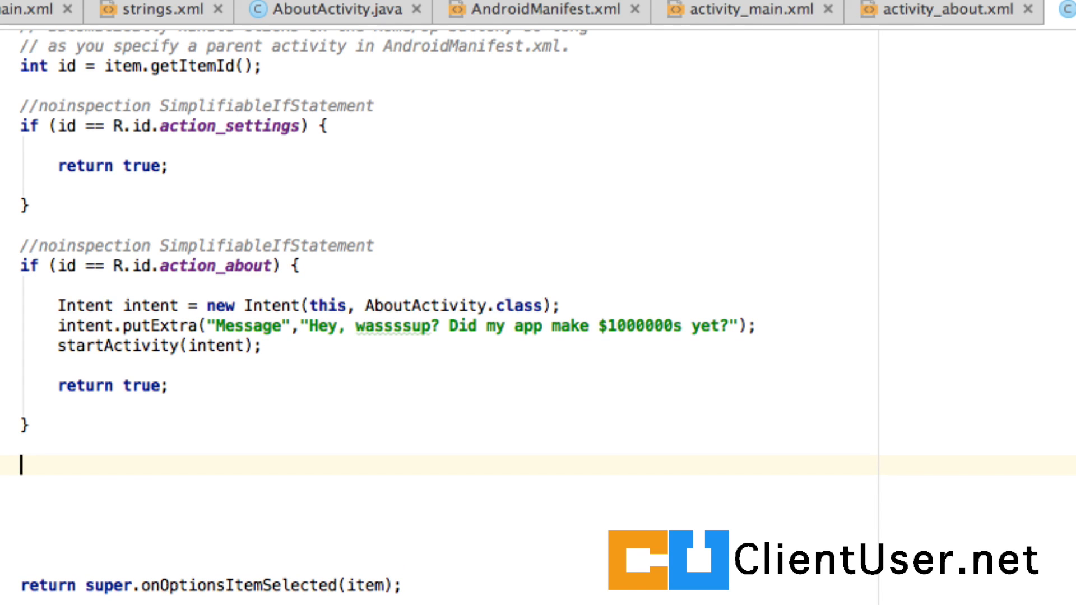
{"action": "mouse_move", "coordinate": [103, 514]}
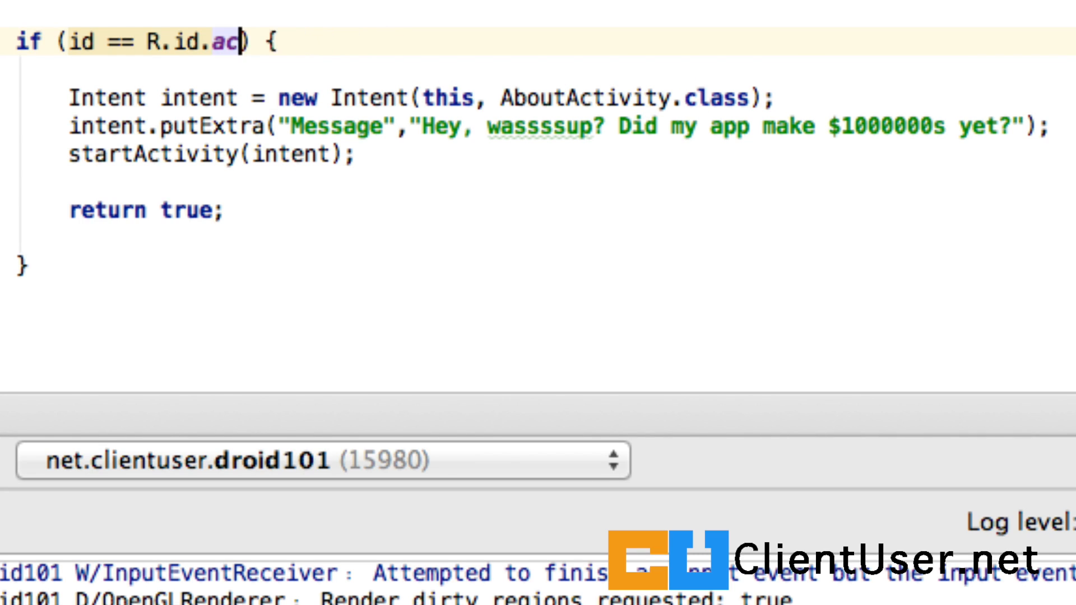
Make the pasted block check R.id.implicit_share and empty its body down to return true
{"action": "type", "text": "im"}
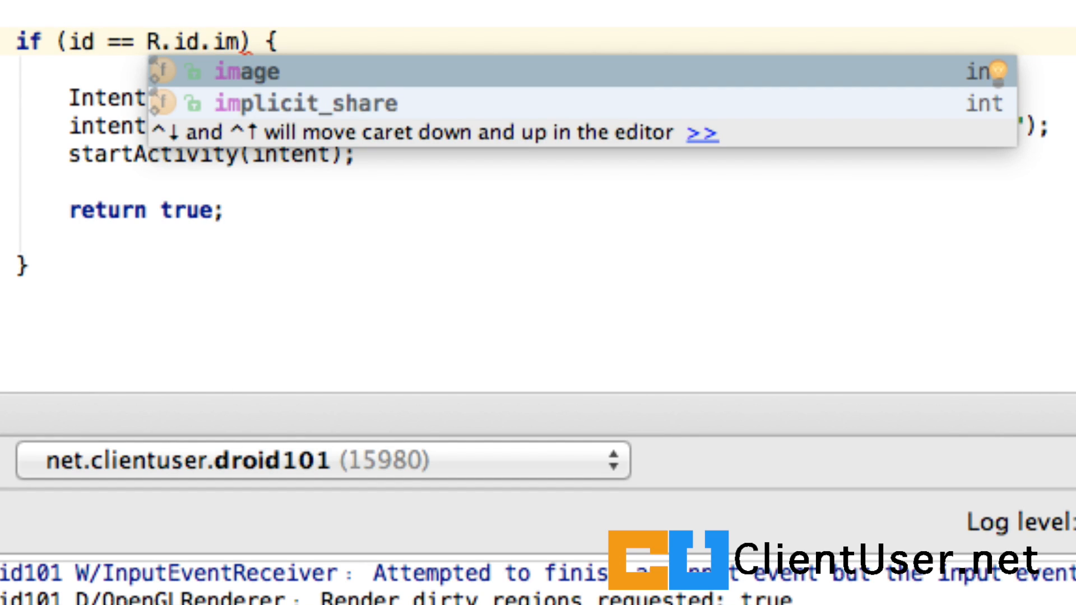
{"action": "key", "text": "Down"}
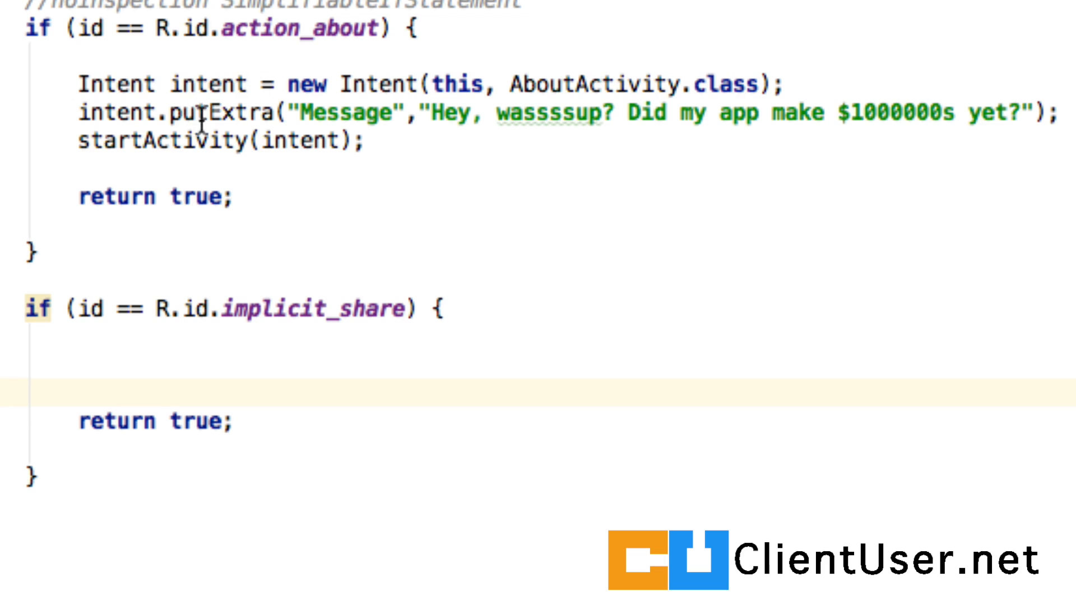
{"action": "left_click", "coordinate": [82, 84]}
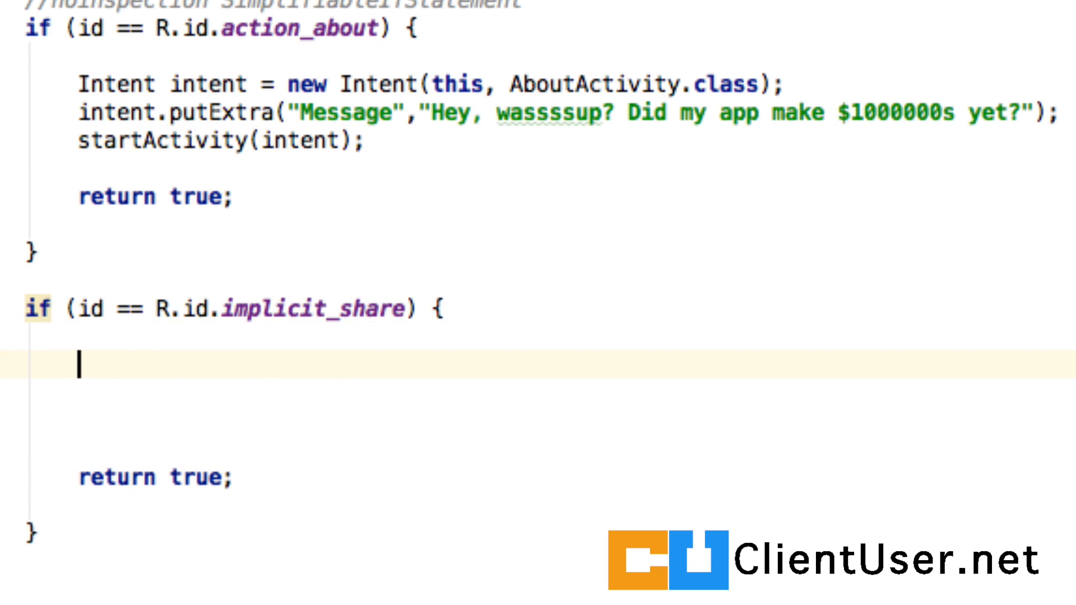
Declare Intent sharingIntent = new Intent(Intent.ACTION_SEND); in the implicit_share block
{"action": "type", "text": "Intent"}
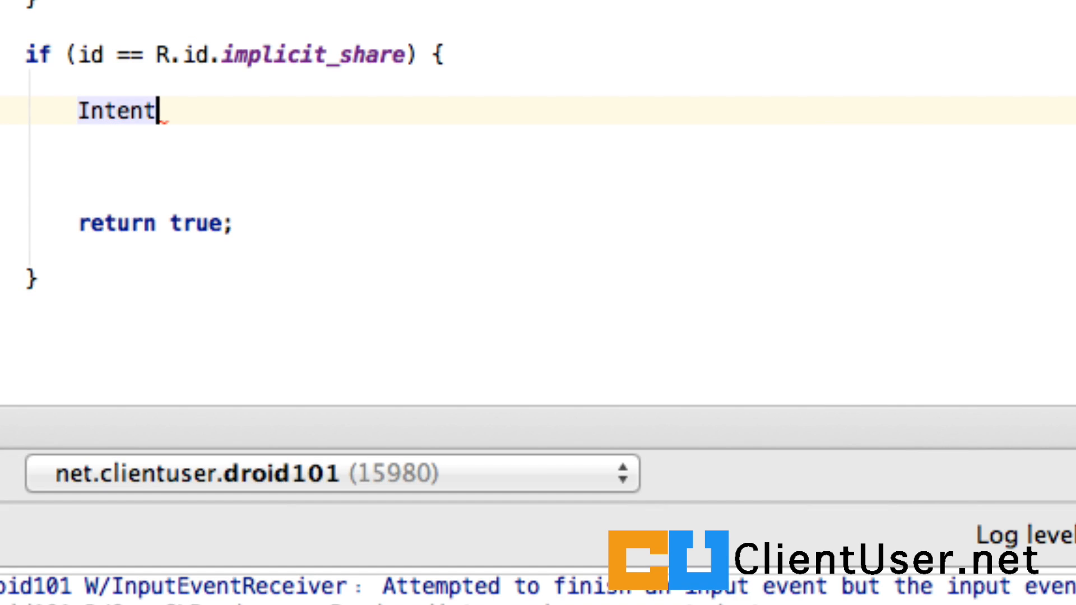
{"action": "type", "text": "sha"}
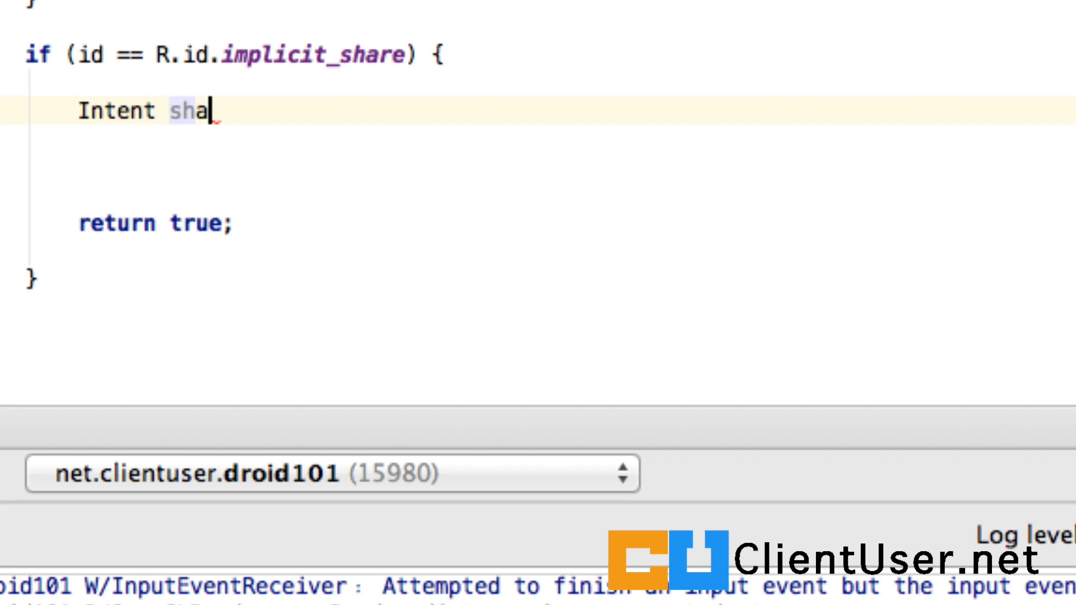
{"action": "type", "text": "ringIn"}
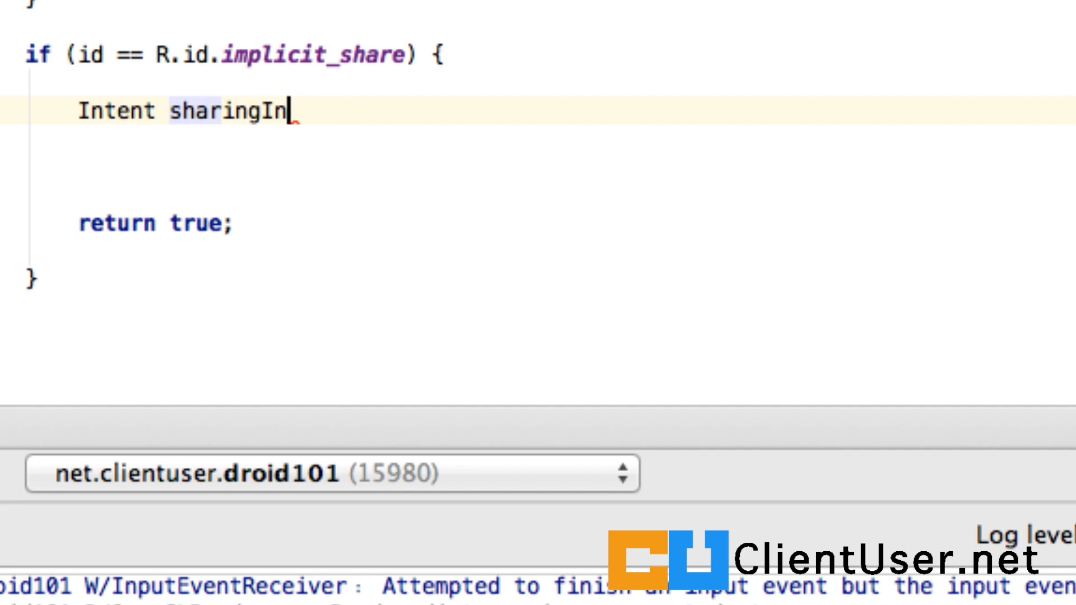
{"action": "type", "text": "tent"}
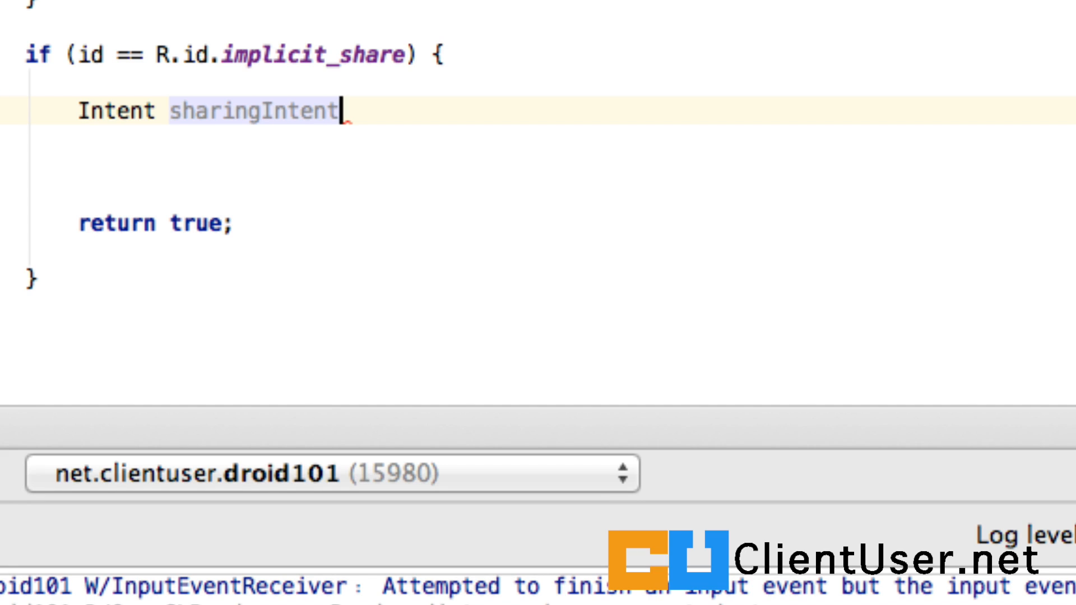
{"action": "type", "text": "= new Intent("}
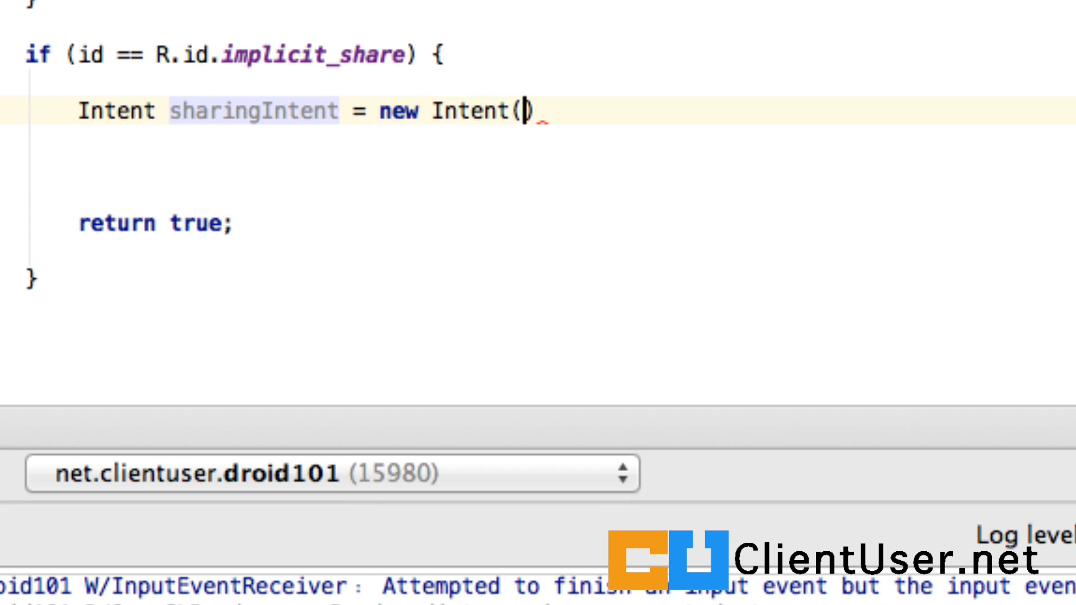
{"action": "type", "text": "andrp"}
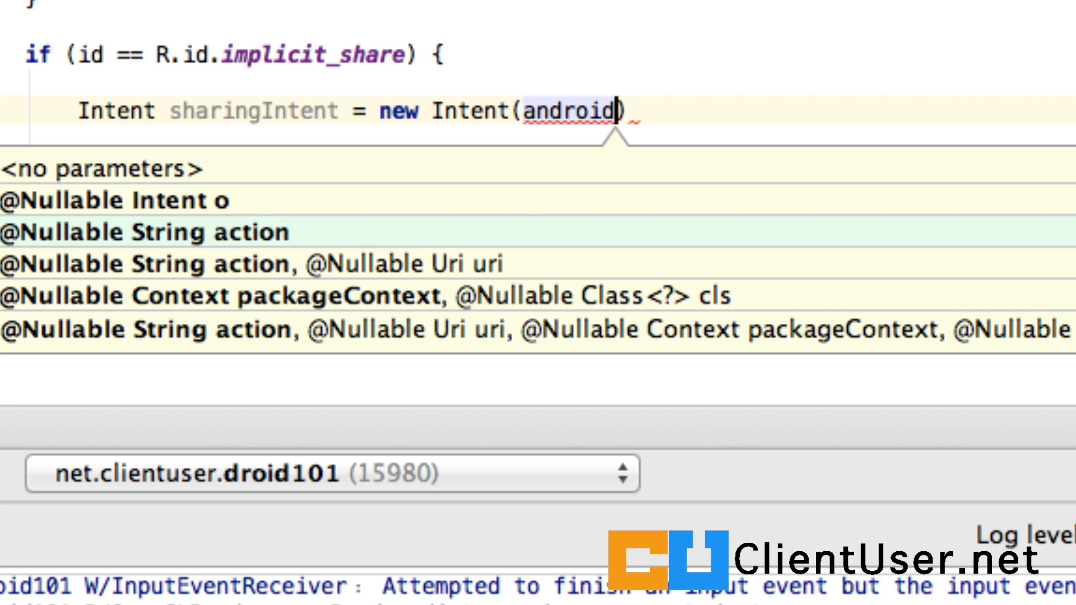
{"action": "type", "text": ".content."}
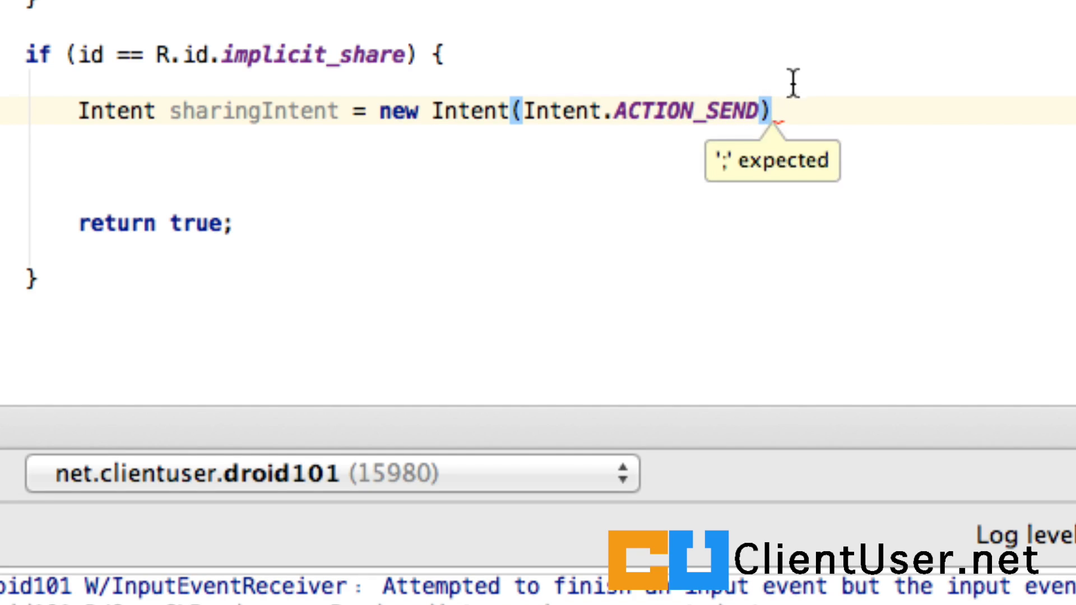
{"action": "type", "text": ";"}
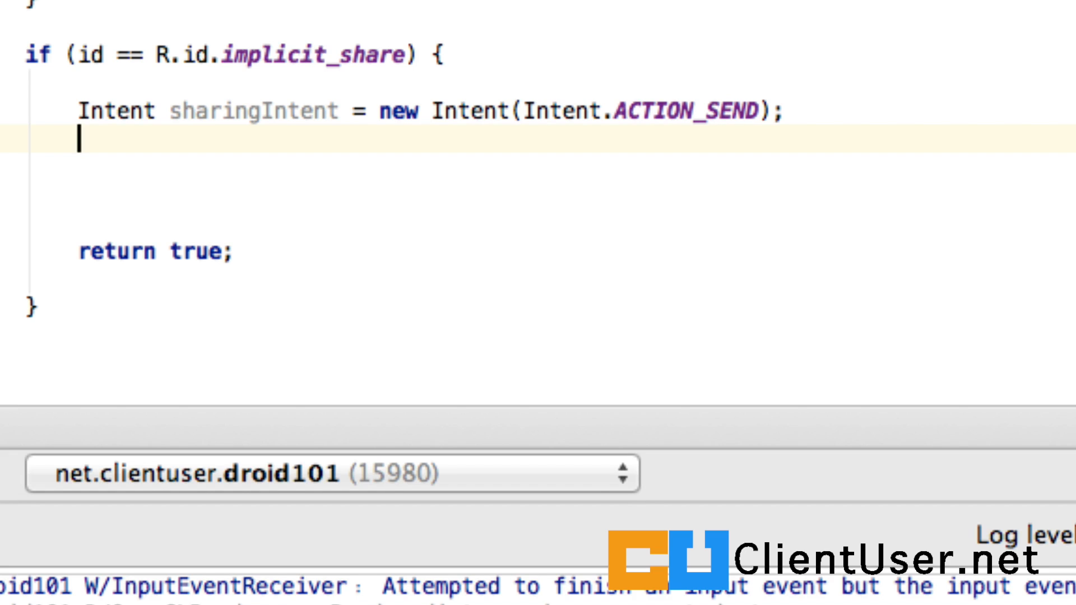
Add sharingIntent.setType("text/plain"); below the intent declaration
{"action": "type", "text": "Sh"}
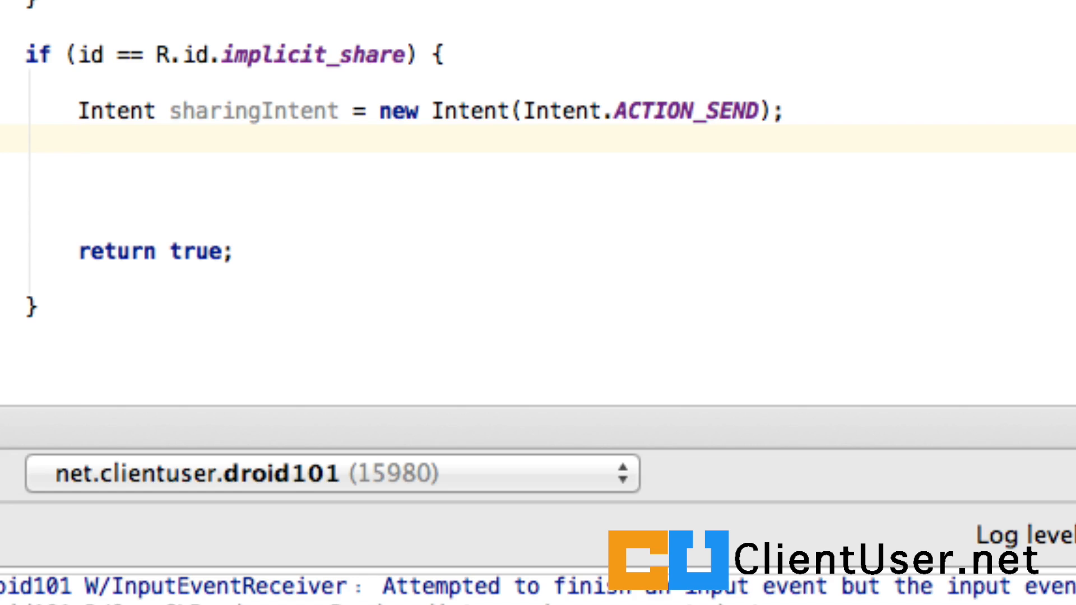
{"action": "type", "text": "sharingIntent"}
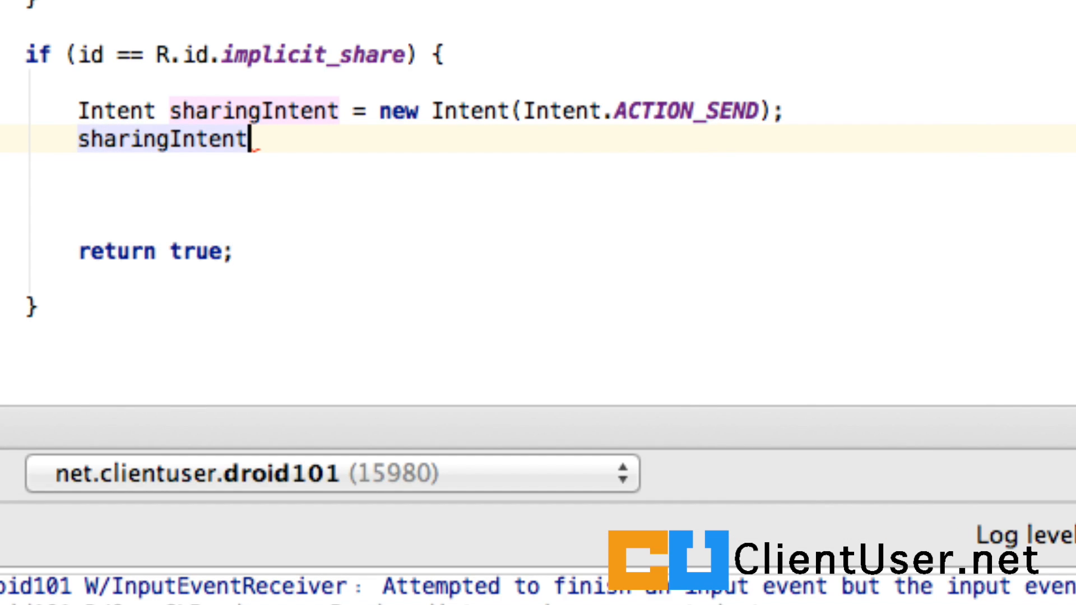
{"action": "type", "text": ".setType(\"text/plain\");"}
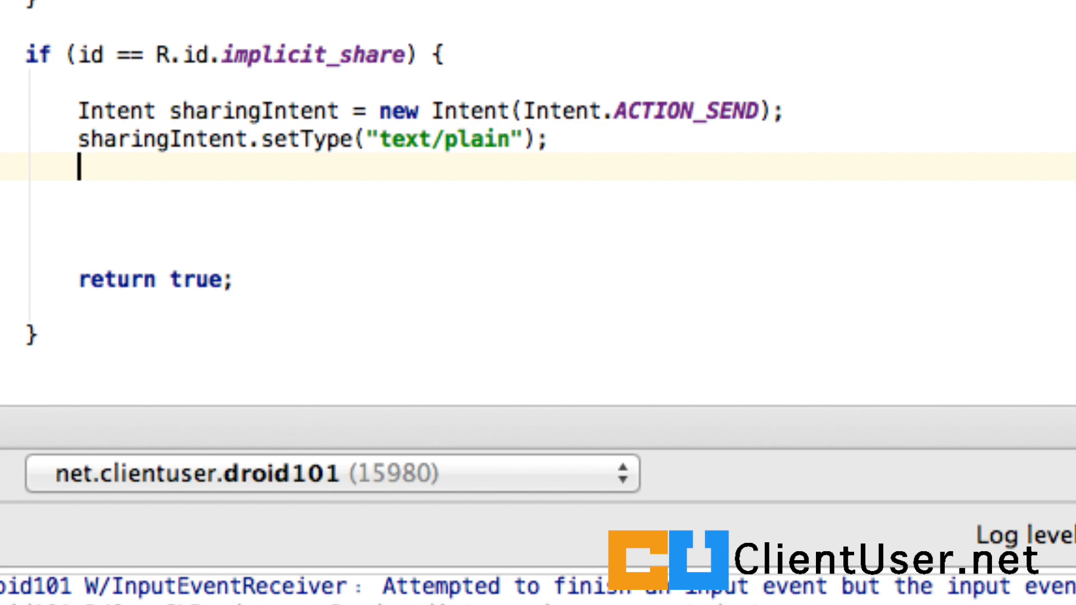
Declare String stringToShare = "Hey guys, have you seen the latest tutorial on clientuser.net"
{"action": "type", "text": "S"}
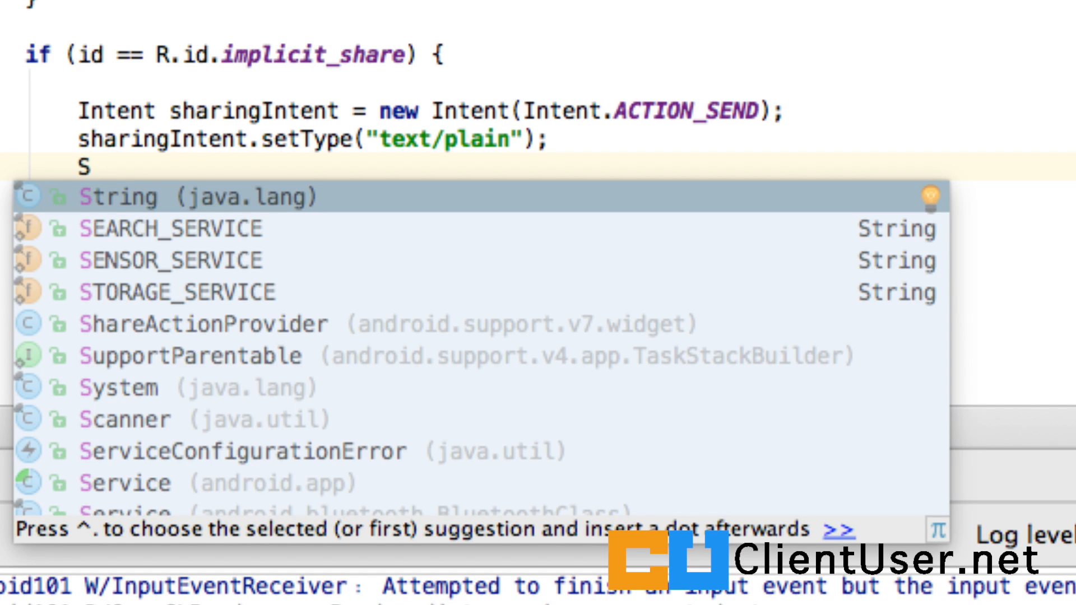
{"action": "type", "text": "tring stringToSha"}
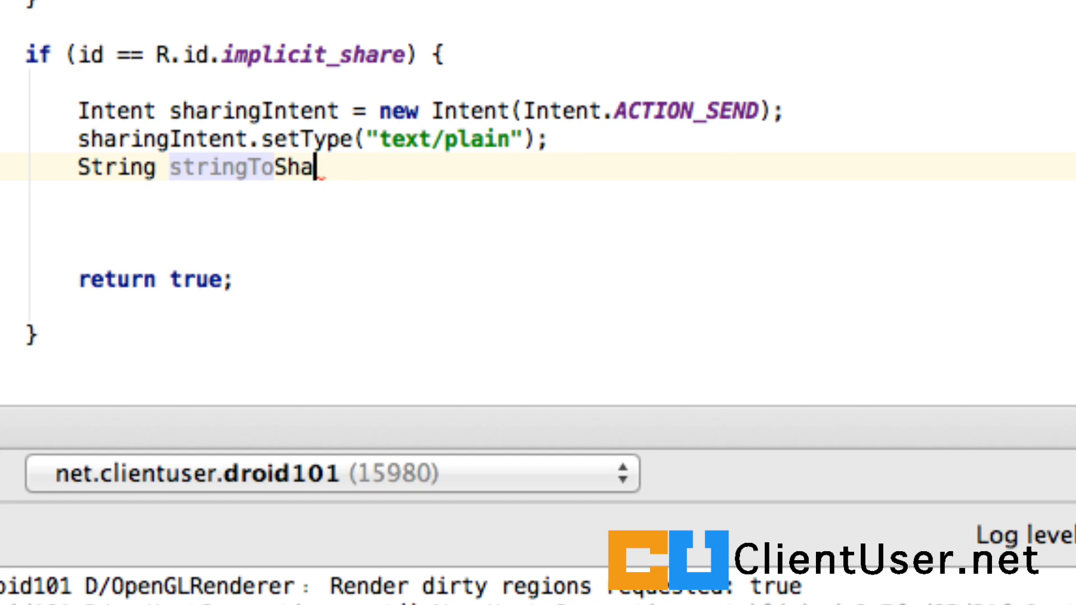
{"action": "type", "text": "re="}
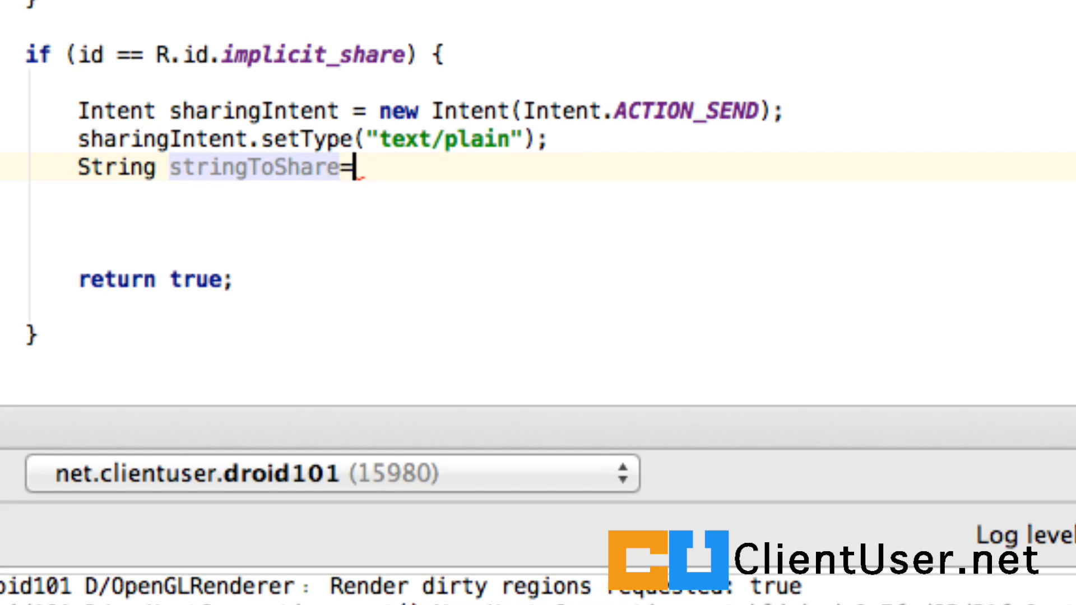
{"action": "type", "text": "\""}
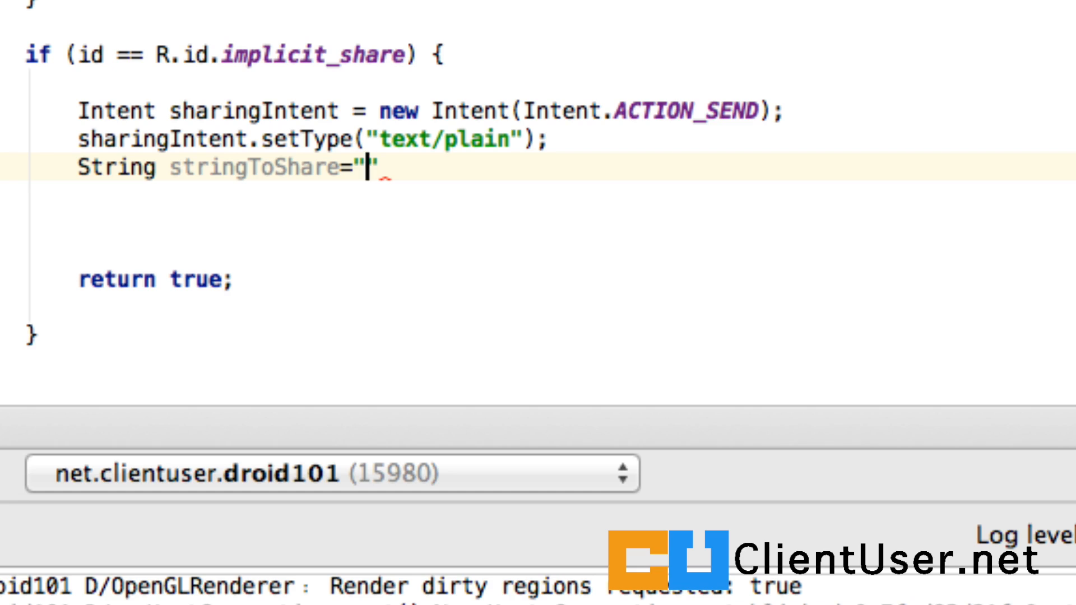
{"action": "type", "text": "Hey git"}
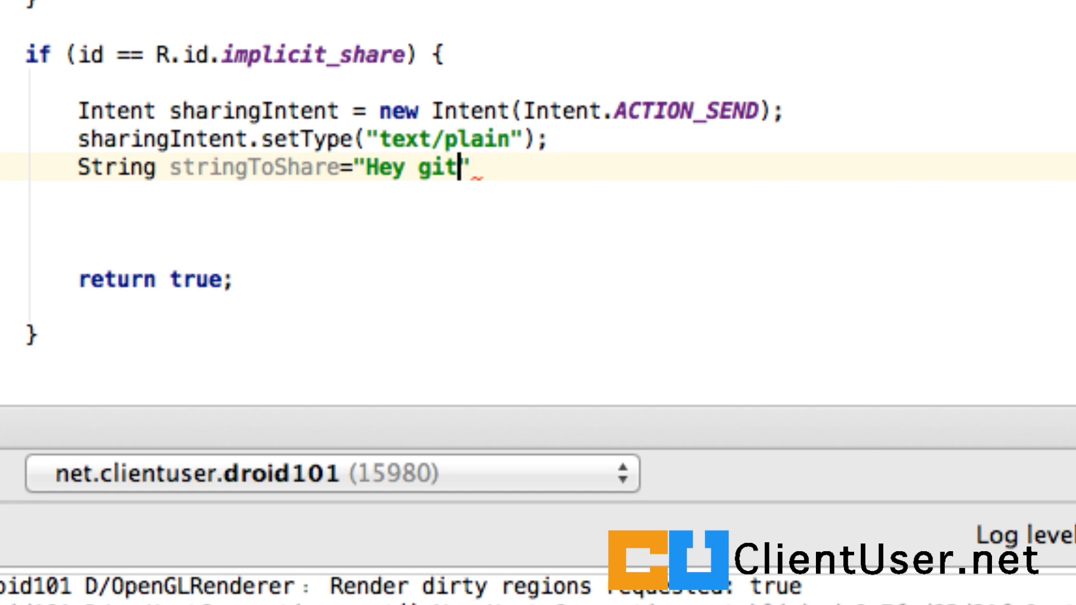
{"action": "type", "text": "uys,"}
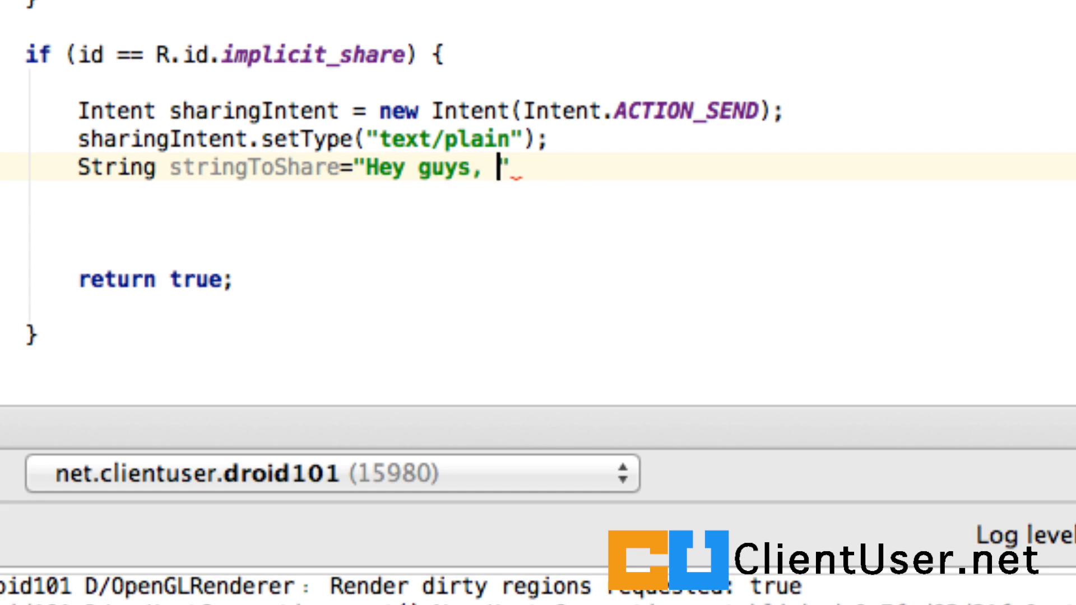
{"action": "type", "text": "have you seen th"}
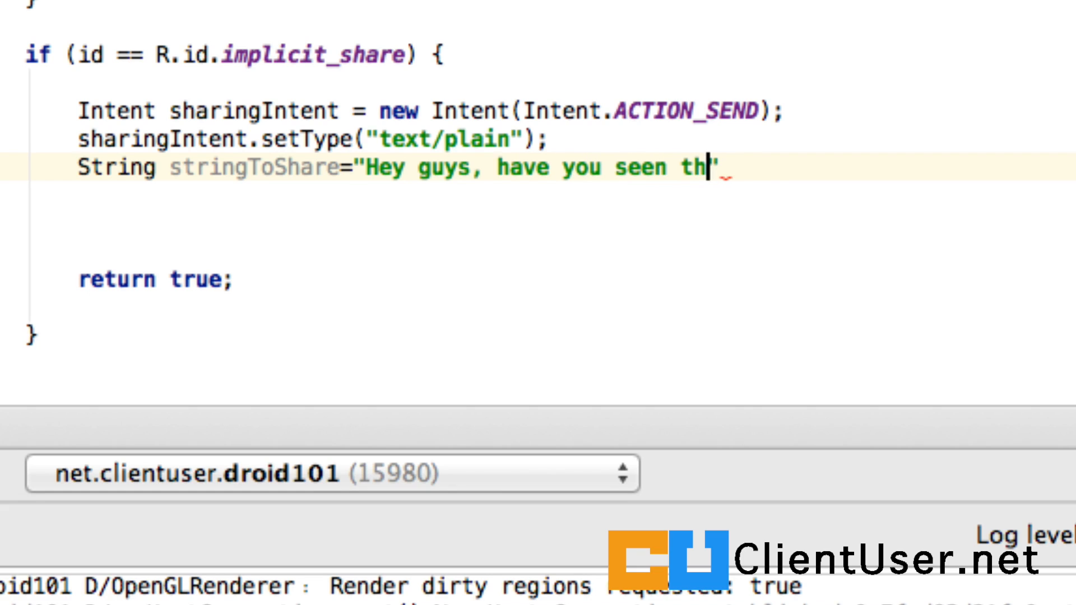
{"action": "type", "text": "e latest tutor"}
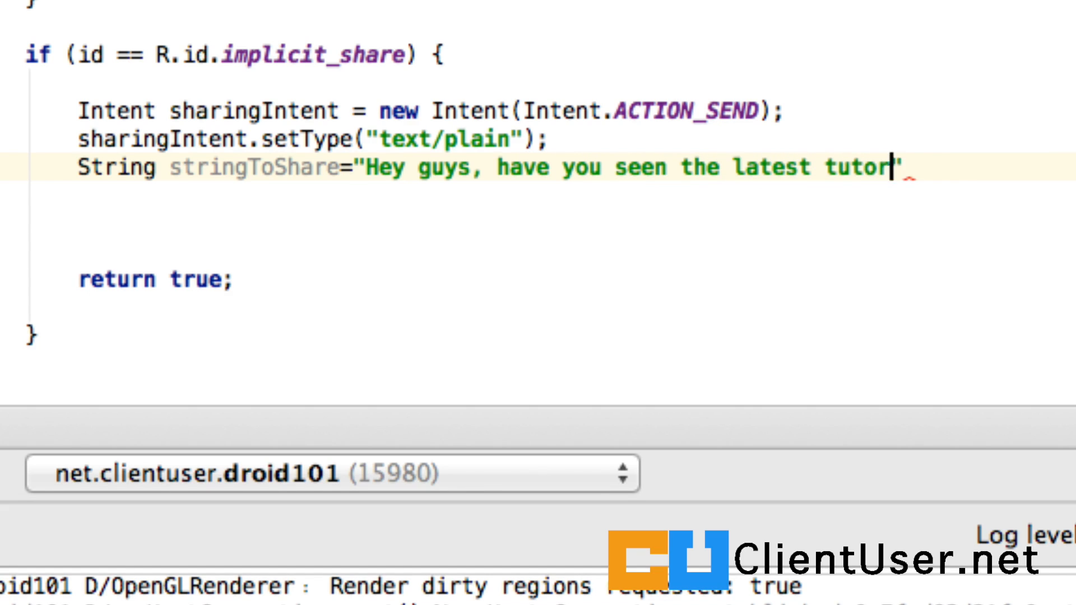
{"action": "type", "text": "ial on"}
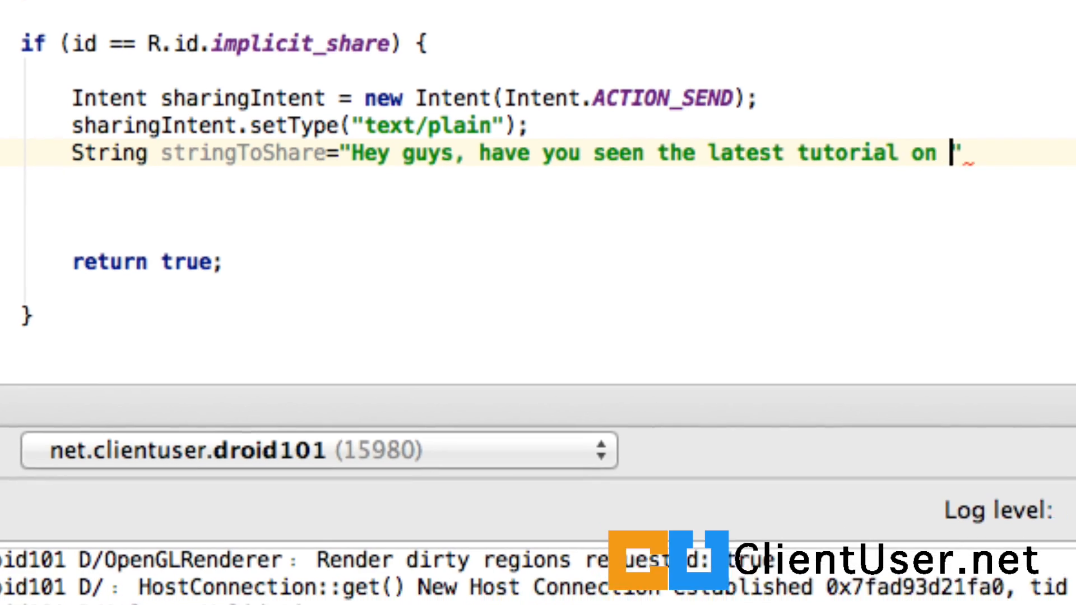
{"action": "type", "text": "clientuse"}
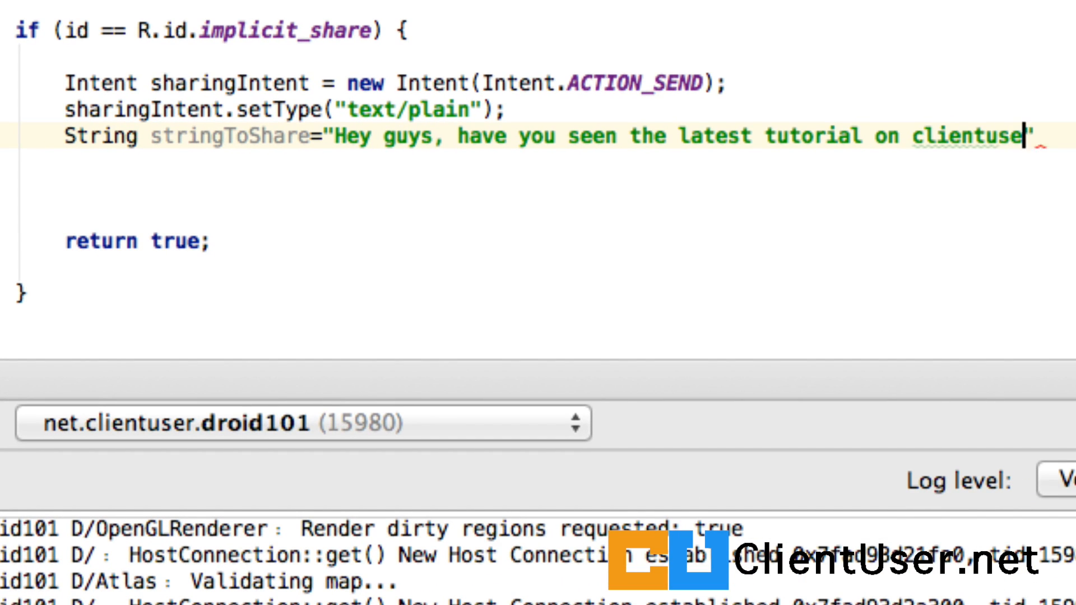
{"action": "type", "text": "r.net"}
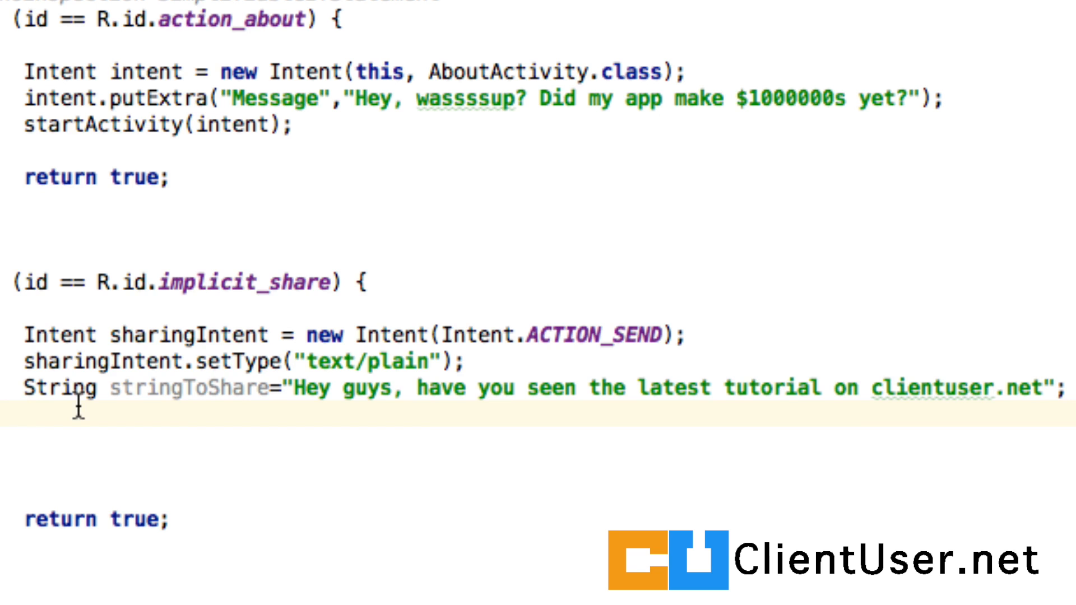
Add sharingIntent.putExtra(Intent.EXTRA_TEXT, stringToShare); via code completion
{"action": "type", "text": "sharingIntent"}
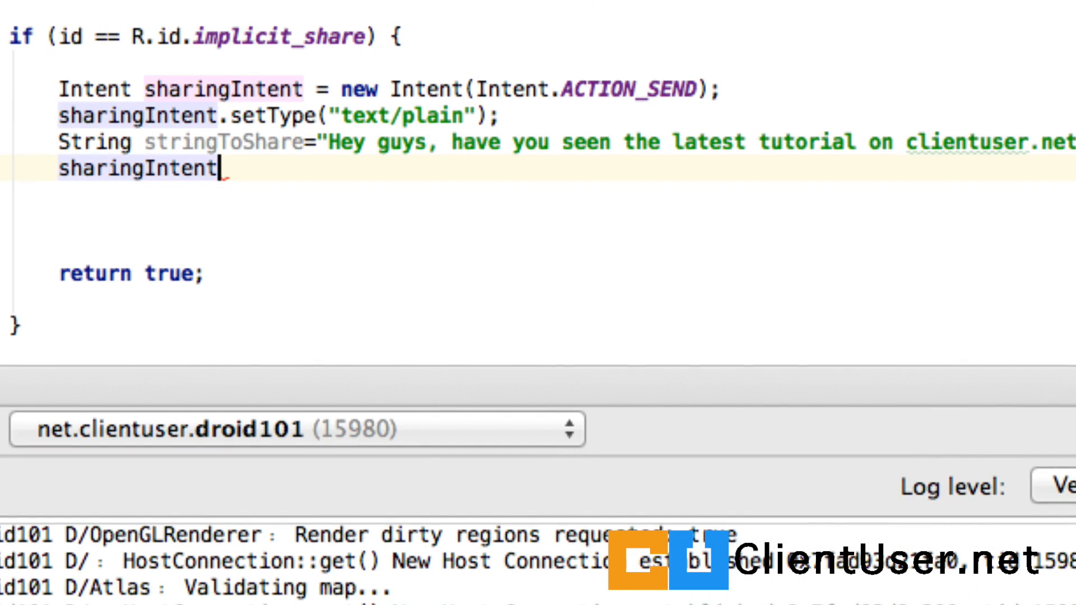
{"action": "type", "text": ".p"}
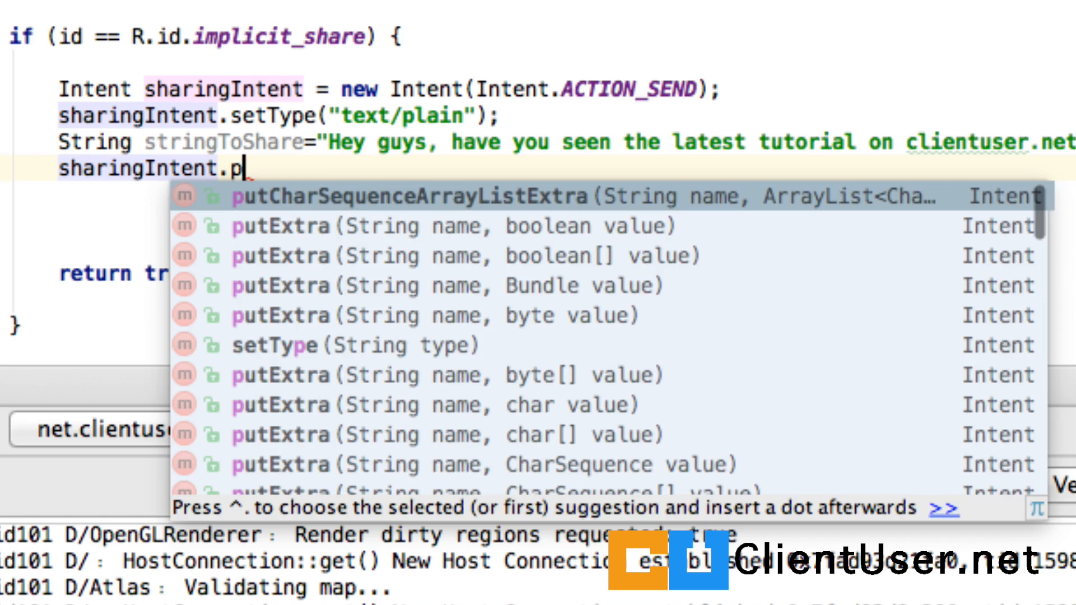
{"action": "type", "text": "ut"}
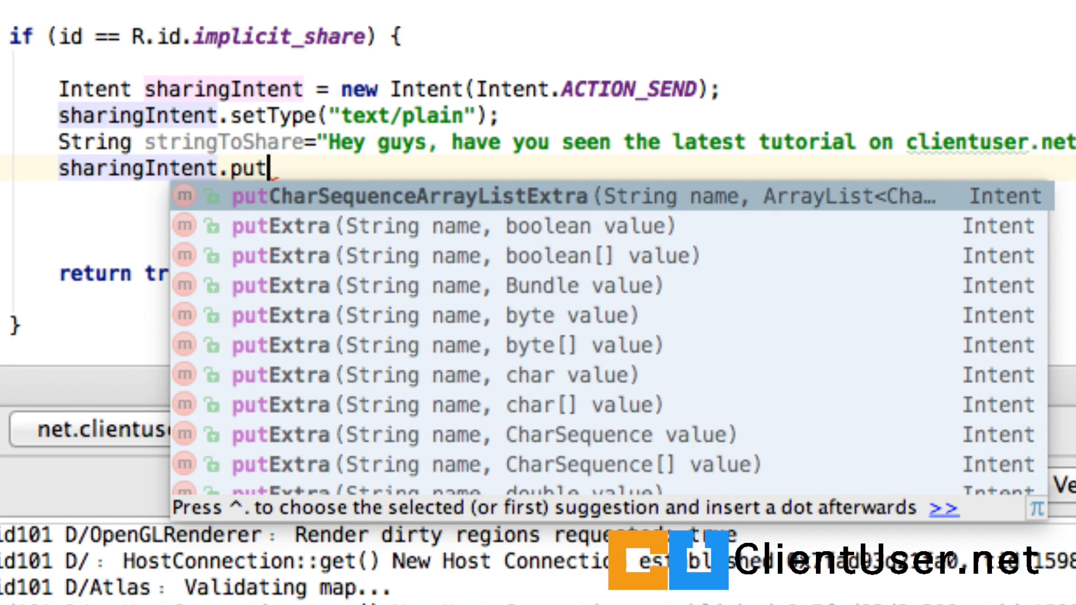
{"action": "type", "text": "Extra("}
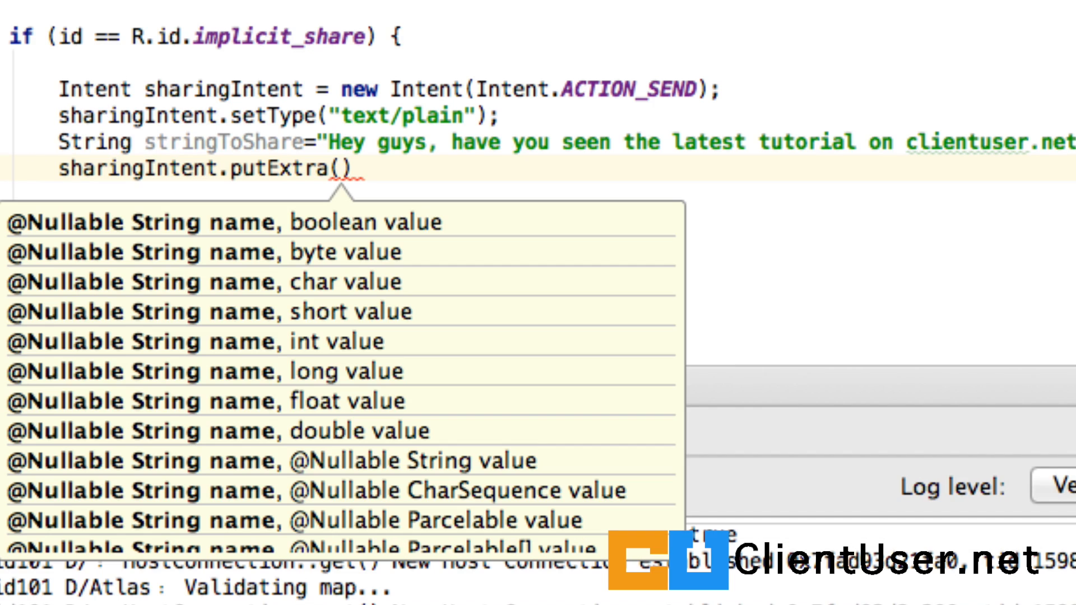
{"action": "type", "text": "Intent"}
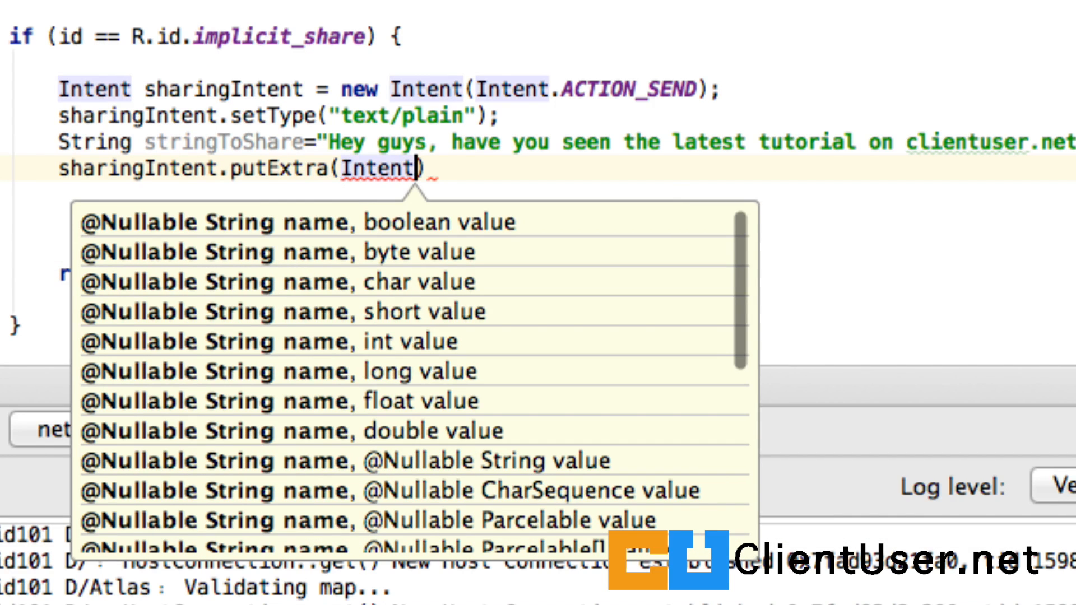
{"action": "type", "text": ".EXTRA_TEXT"}
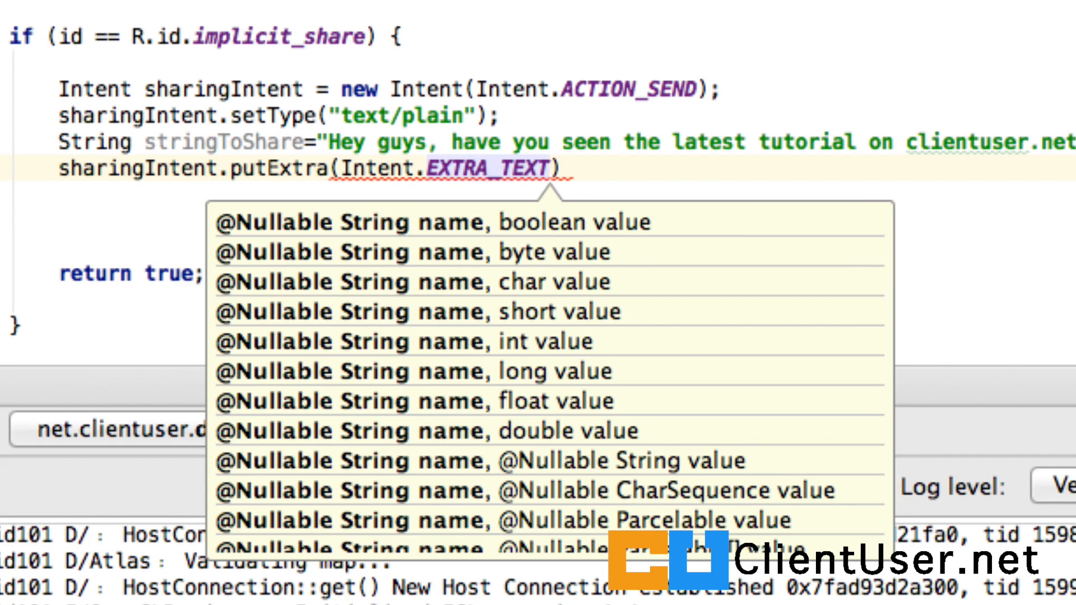
{"action": "type", "text": ", stringToShare"}
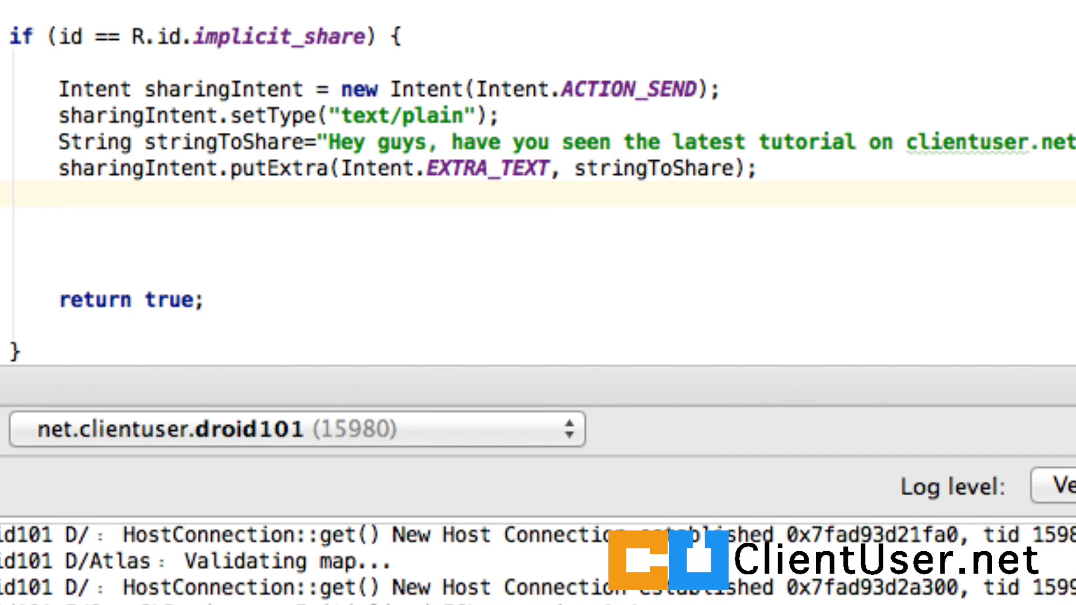
Begin startActivity(Intent.createChooser(sharingIntent, with an opening quote for the title
{"action": "type", "text": "startActivity(Intent"}
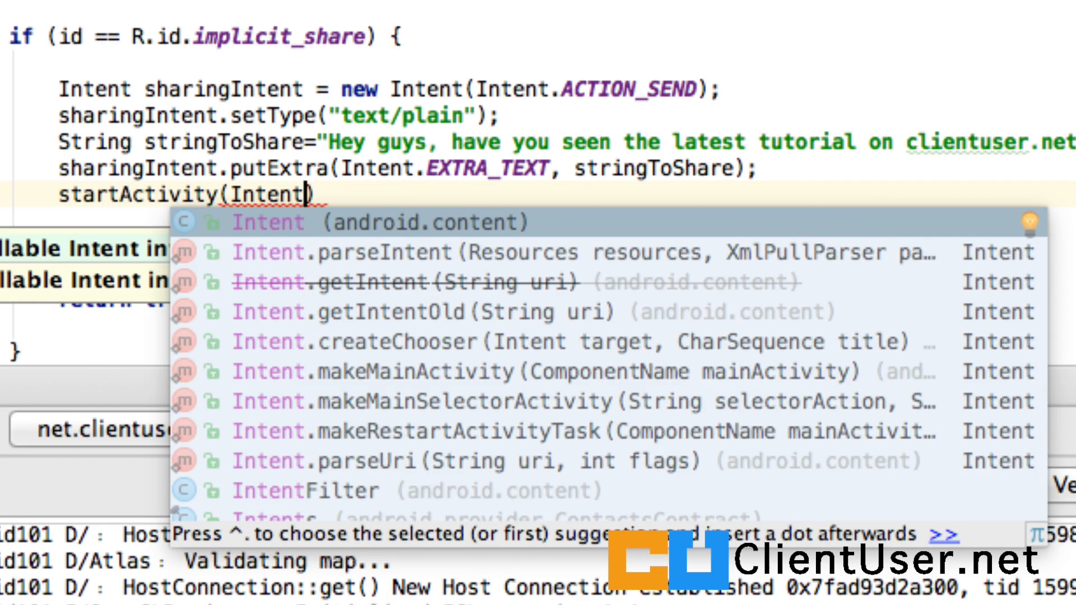
{"action": "type", "text": ".createChooser("}
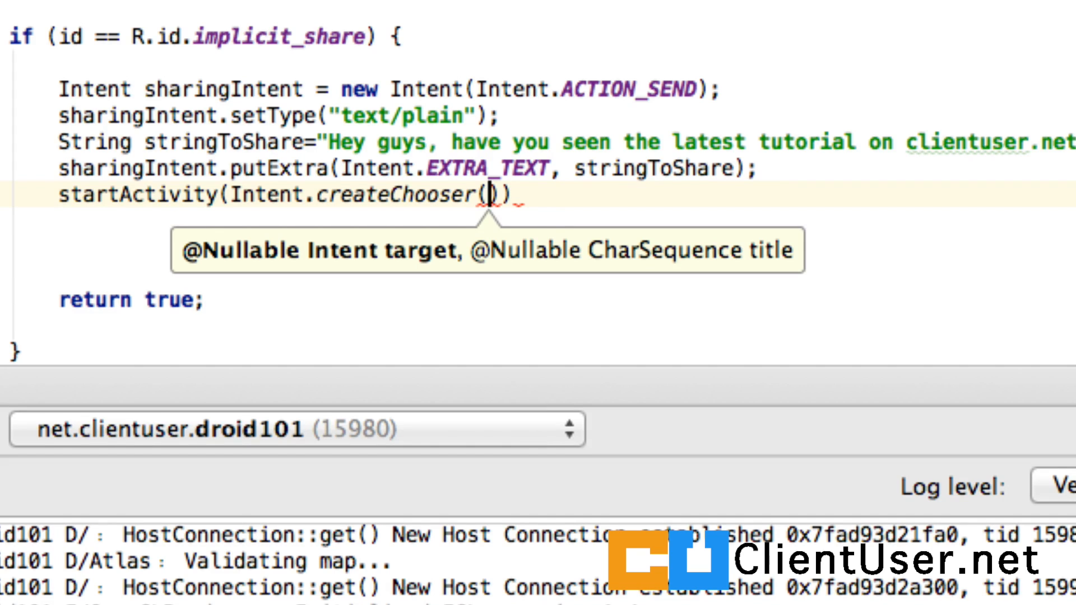
{"action": "type", "text": "s"}
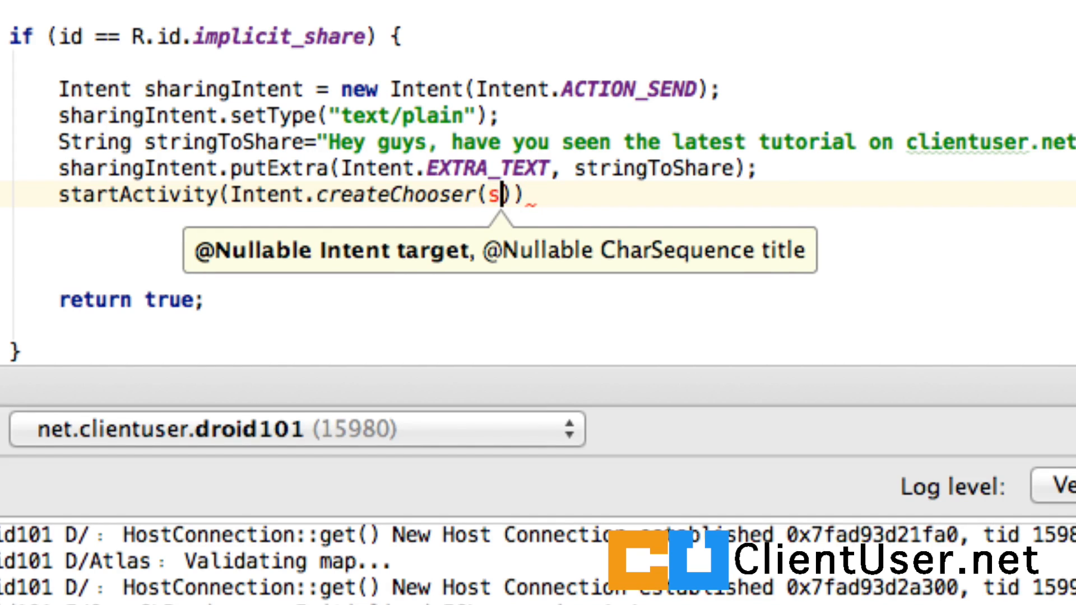
{"action": "type", "text": "haringIntent"}
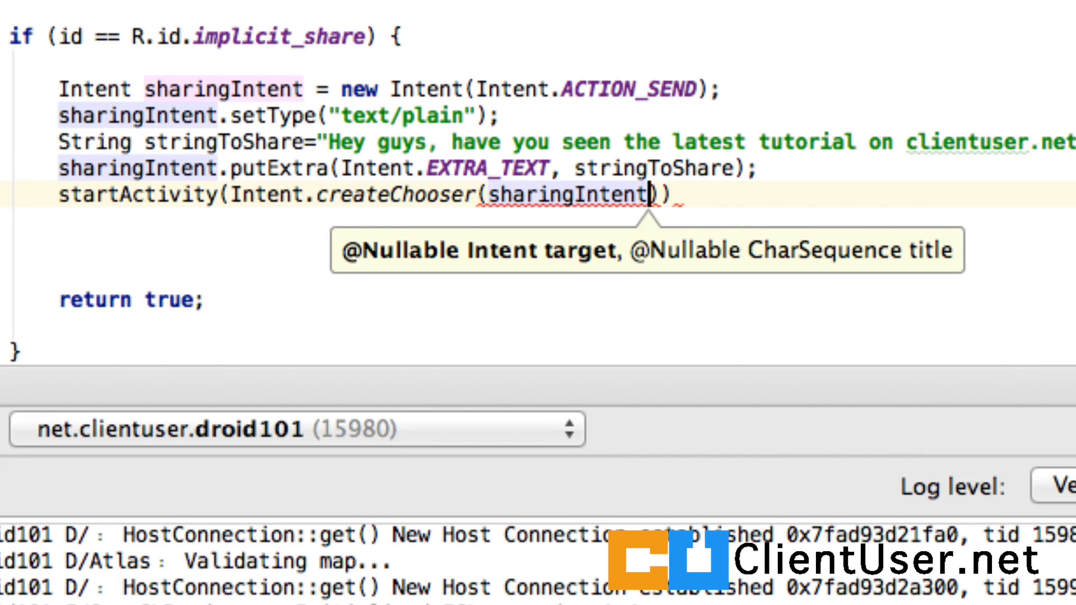
{"action": "type", "text": ","}
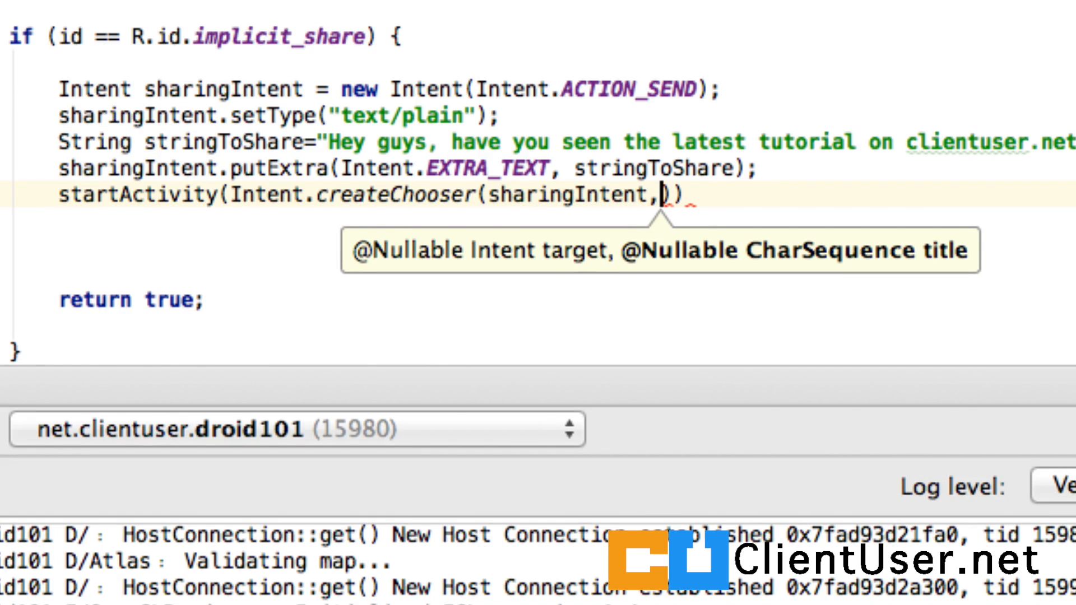
{"action": "type", "text": "\"\""}
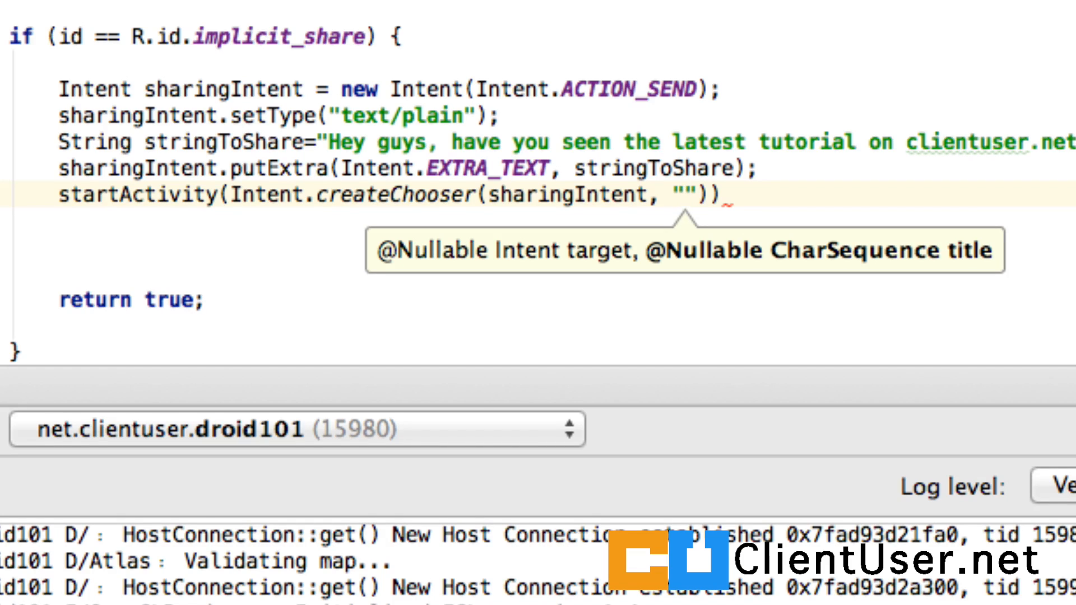
Finish the chooser title as "Share via" and close the startActivity call with );
{"action": "type", "text": "shar"}
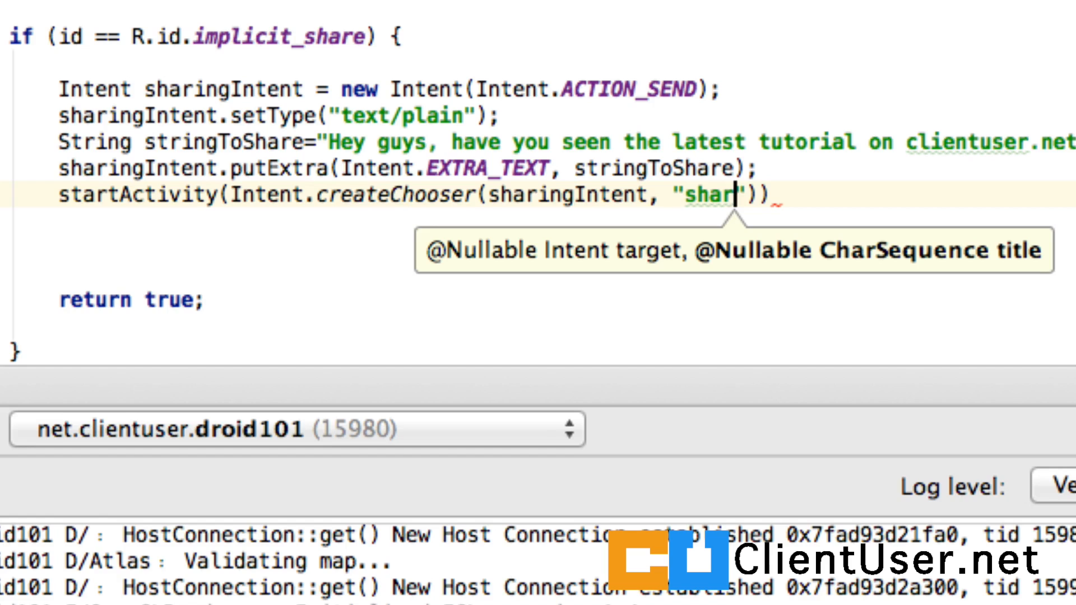
{"action": "key", "text": "Backspace"}
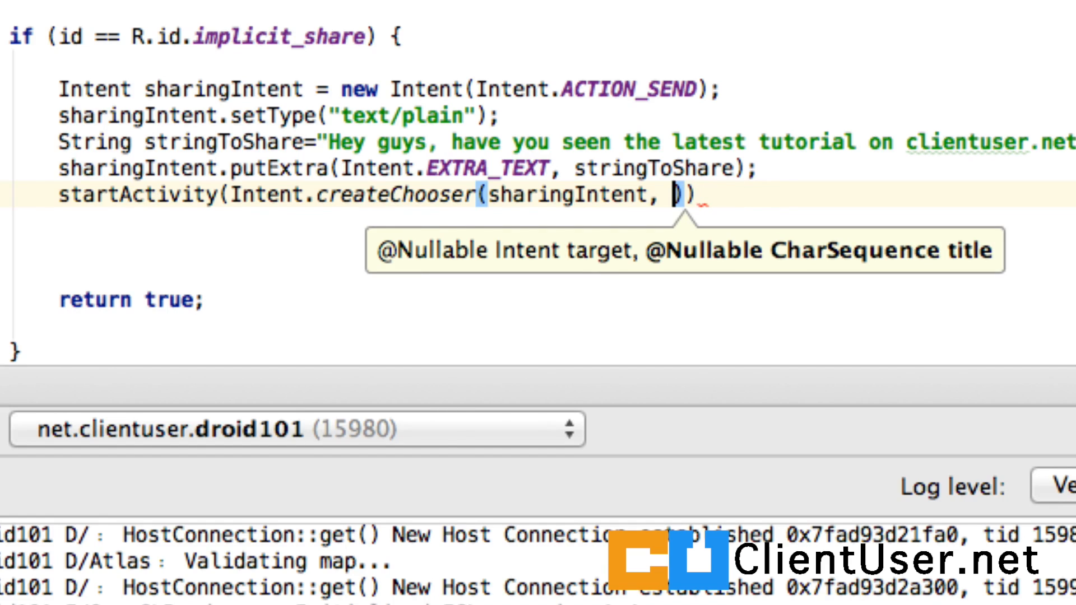
{"action": "type", "text": "\"\""}
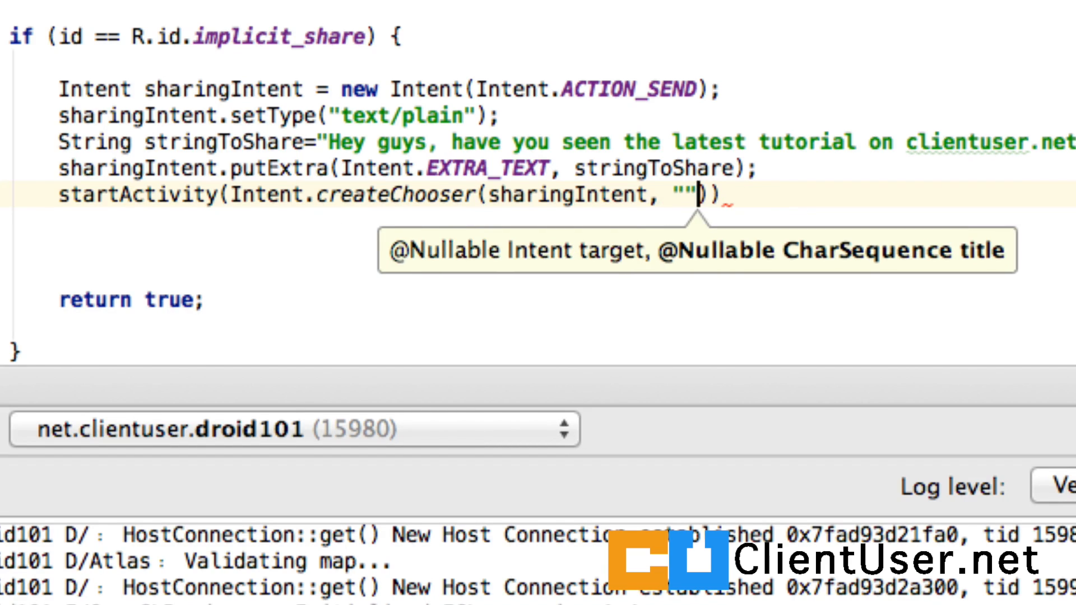
{"action": "type", "text": "Share via"}
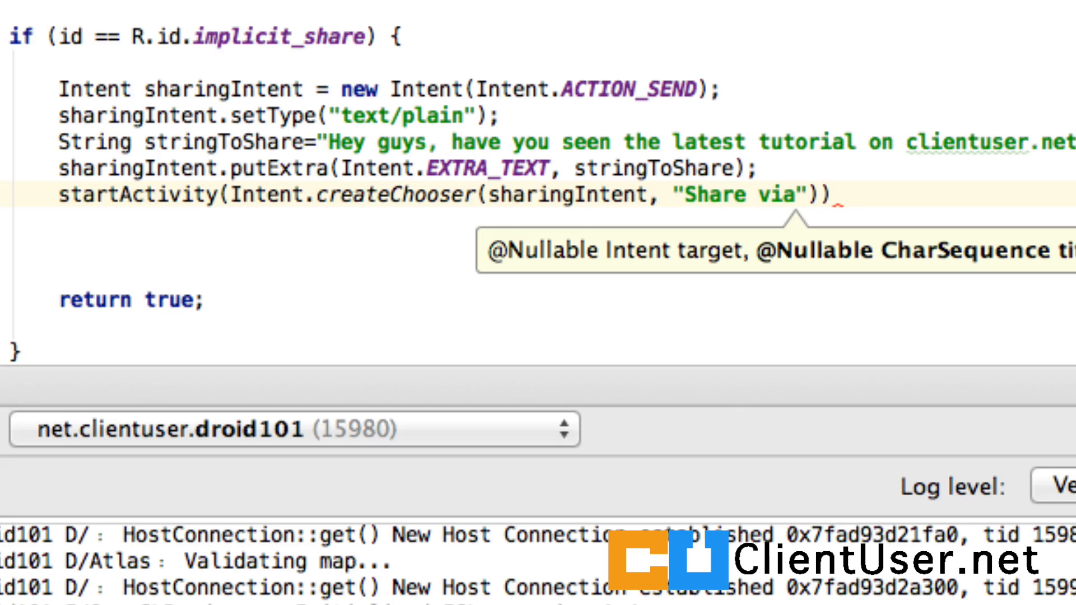
{"action": "left_click", "coordinate": [806, 195]}
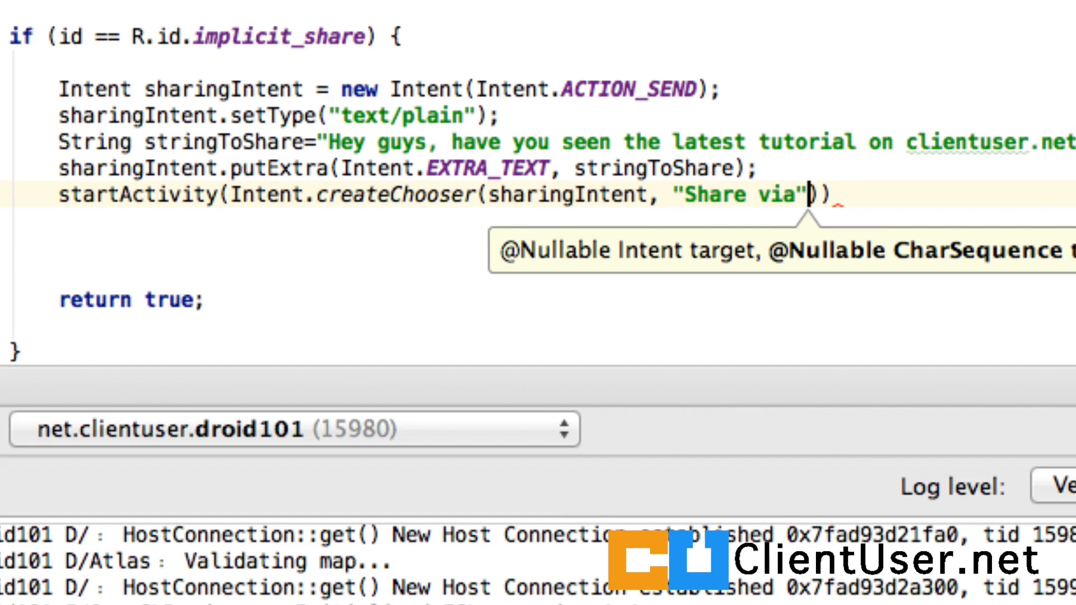
{"action": "type", "text": ");"}
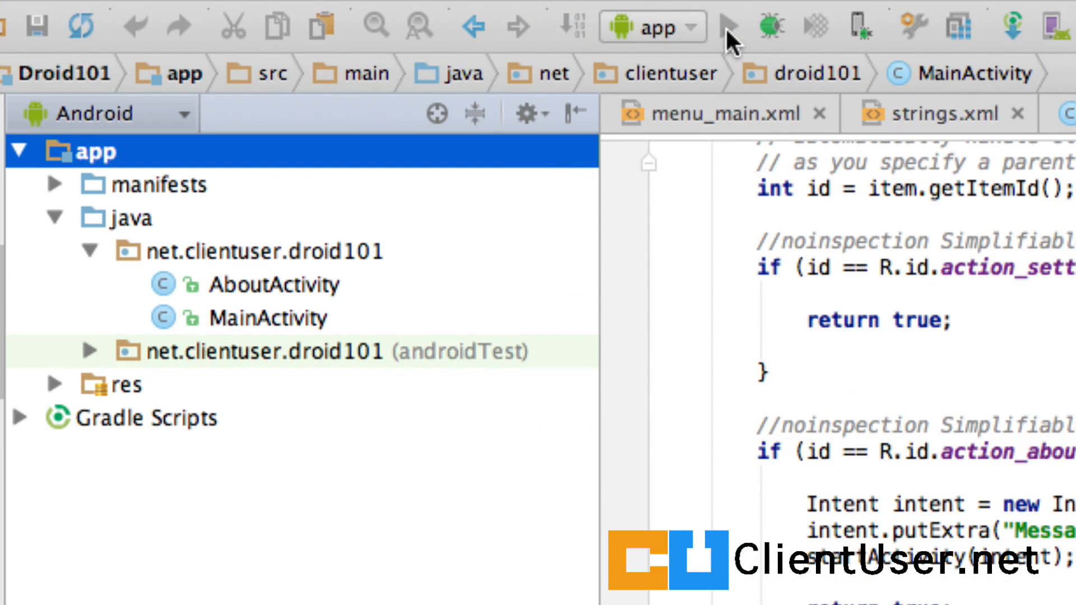
Run Droid101 on the emulator and choose Share from its options menu to launch the chooser
{"action": "left_click", "coordinate": [726, 27]}
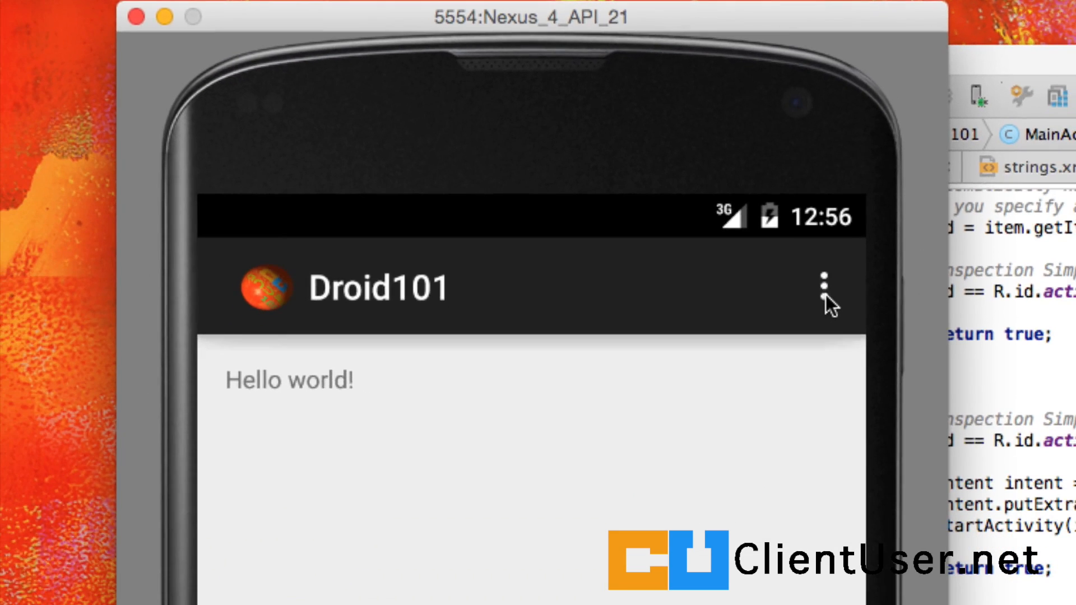
{"action": "left_click", "coordinate": [826, 288]}
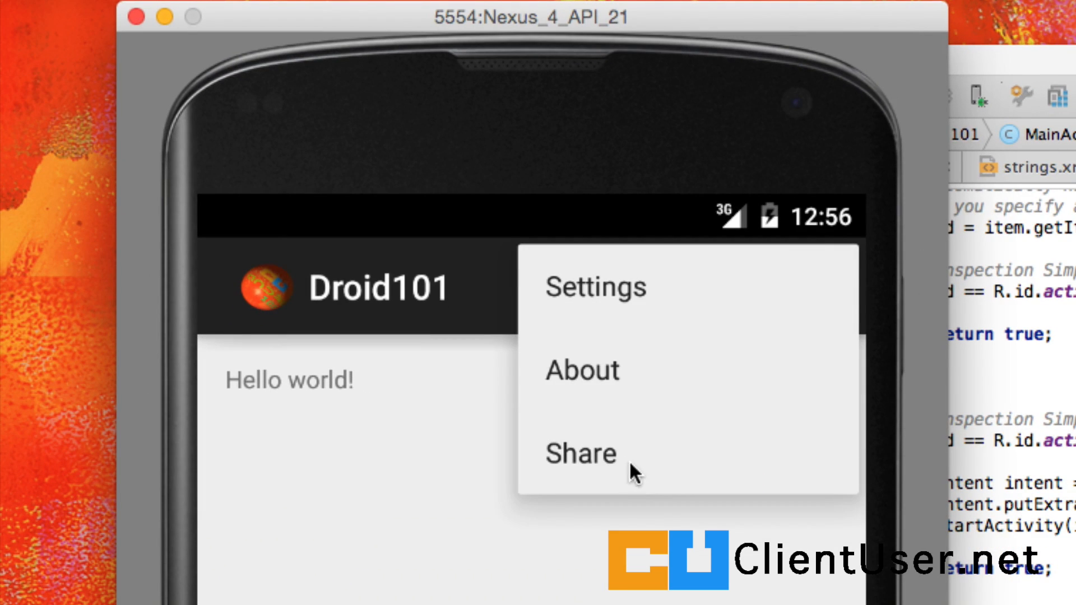
{"action": "left_click", "coordinate": [580, 454]}
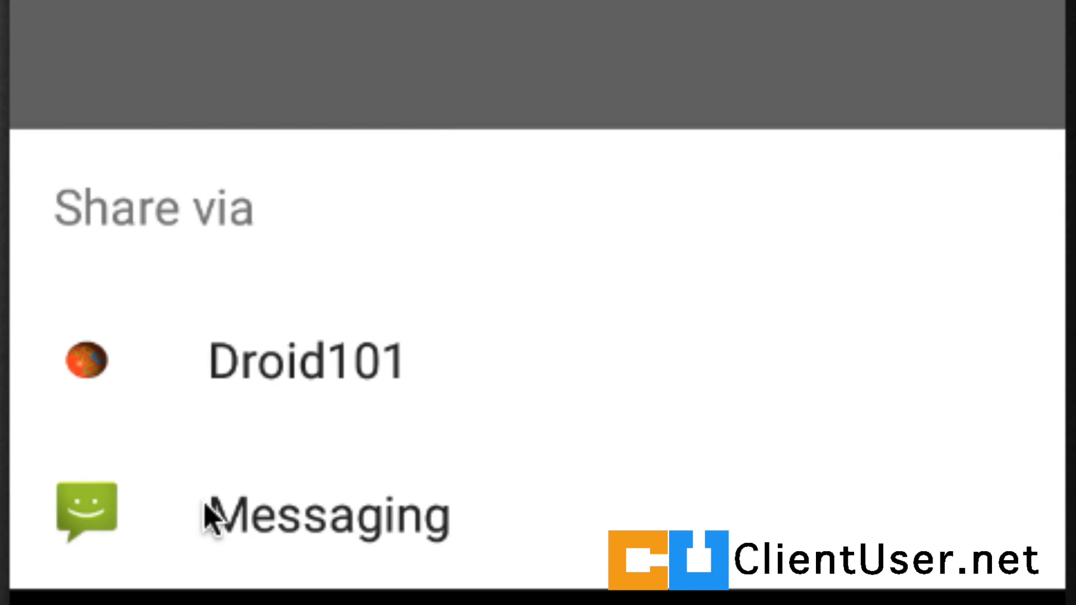
{"action": "mouse_move", "coordinate": [164, 347]}
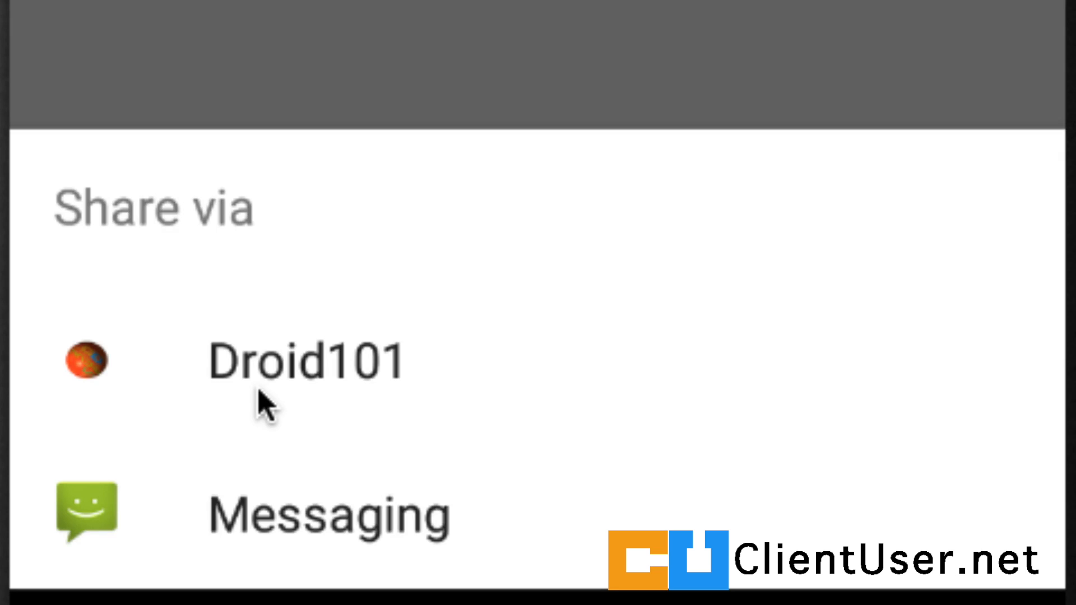
{"action": "mouse_move", "coordinate": [246, 521]}
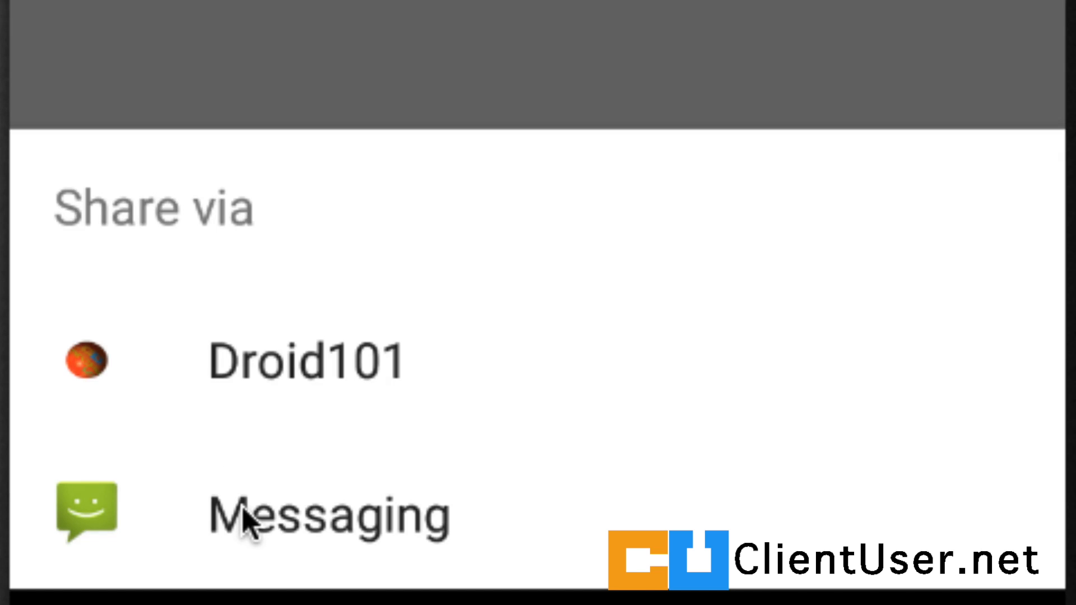
Pick Messaging in the Share via chooser; new message prefilled with 'Hey guys, have you seen the latest tutorial on clientuser.net'
{"action": "left_click", "coordinate": [330, 513]}
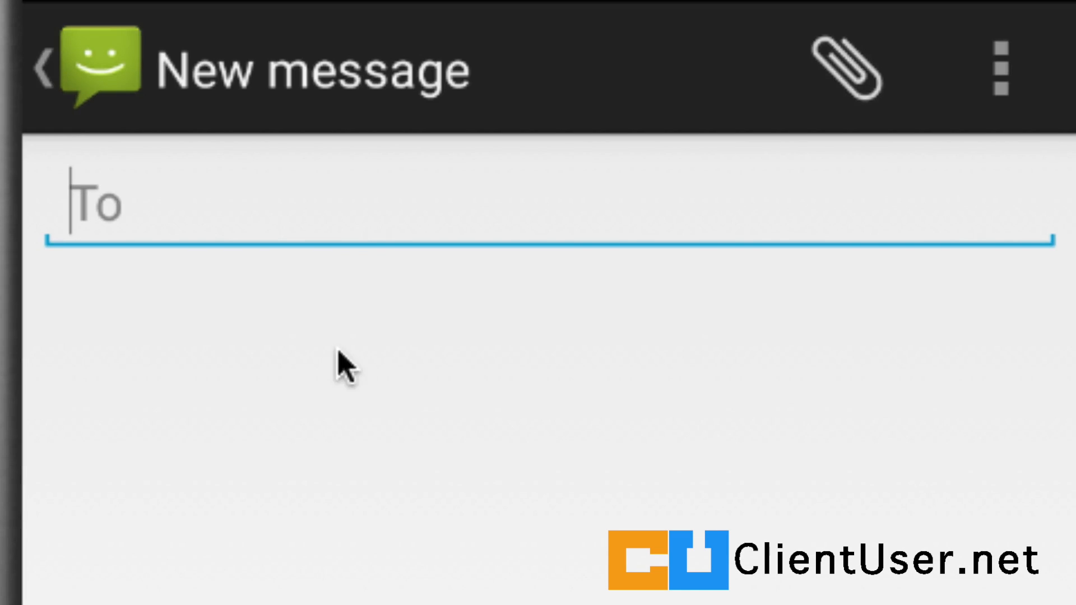
{"action": "type", "text": "Hey guys, have you seen the latest tutorial on clientuser.net"}
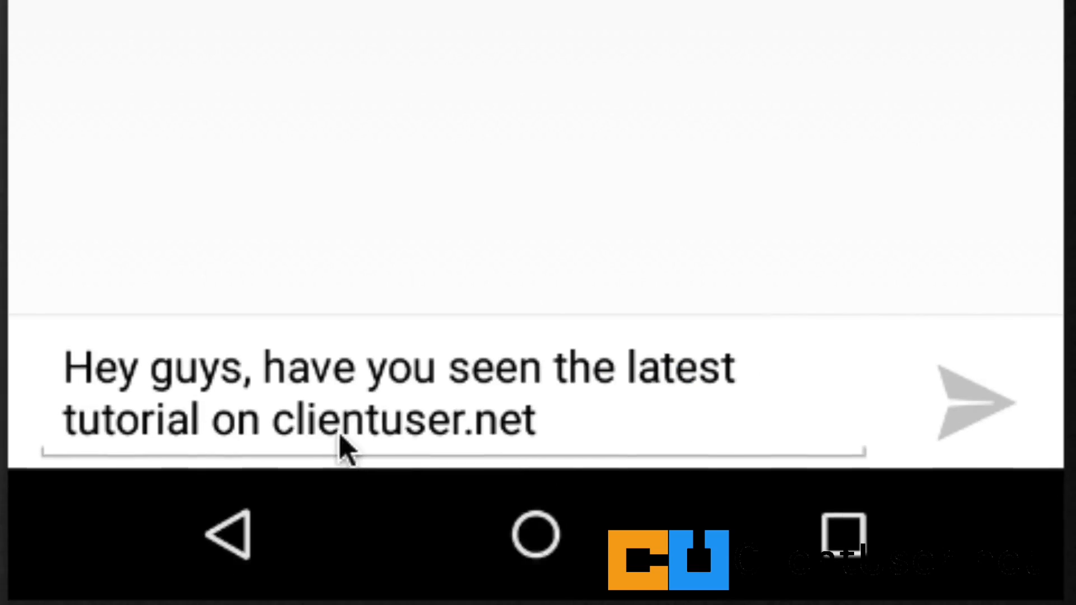